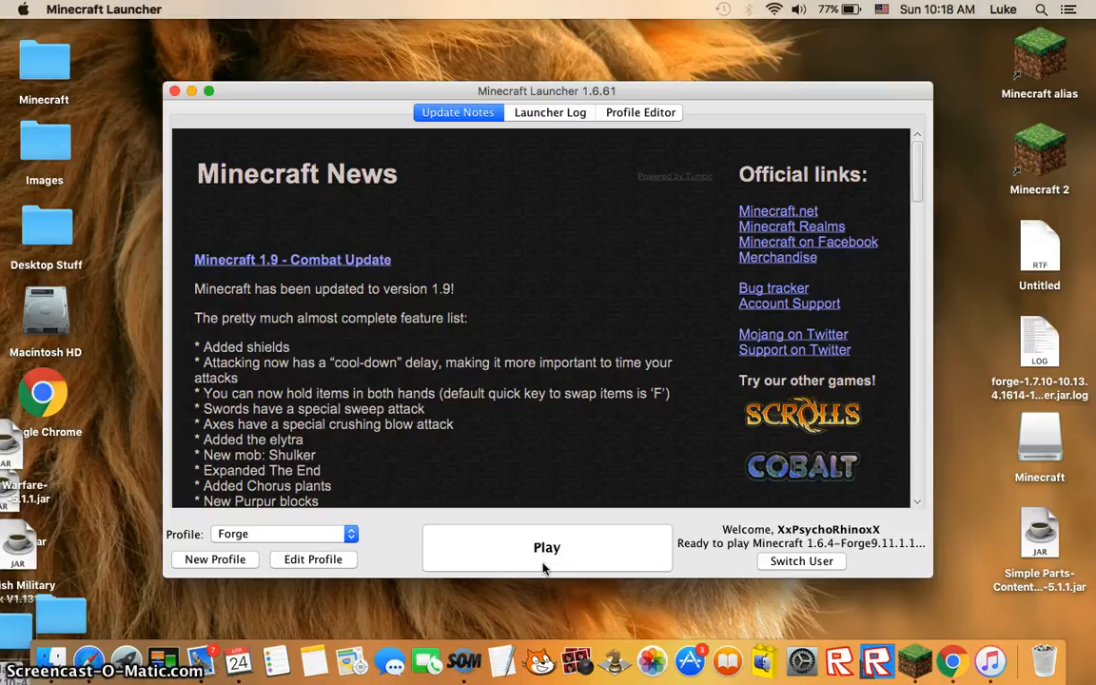
pyautogui.moveTo(334, 270)
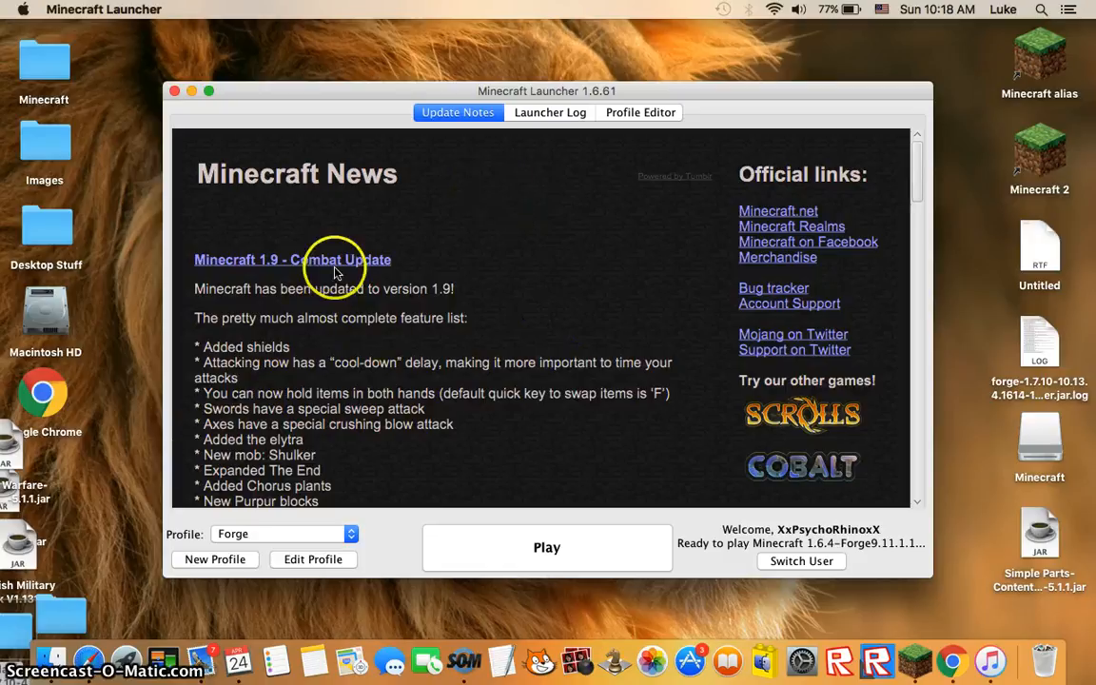
pyautogui.moveTo(428, 449)
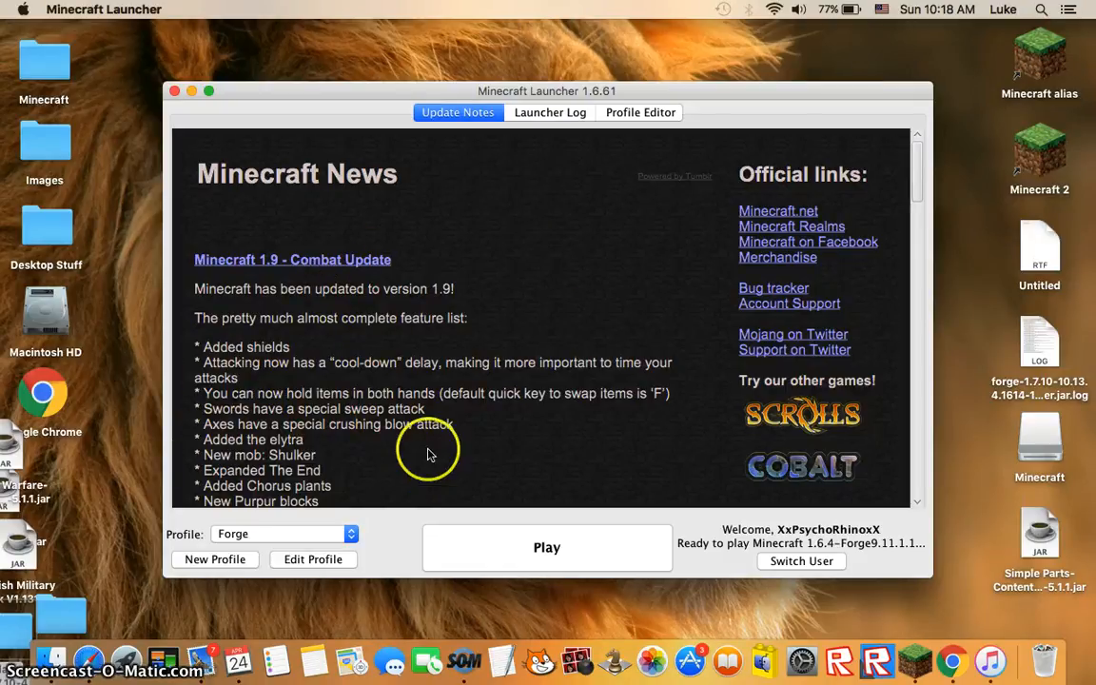
pyautogui.moveTo(471, 290)
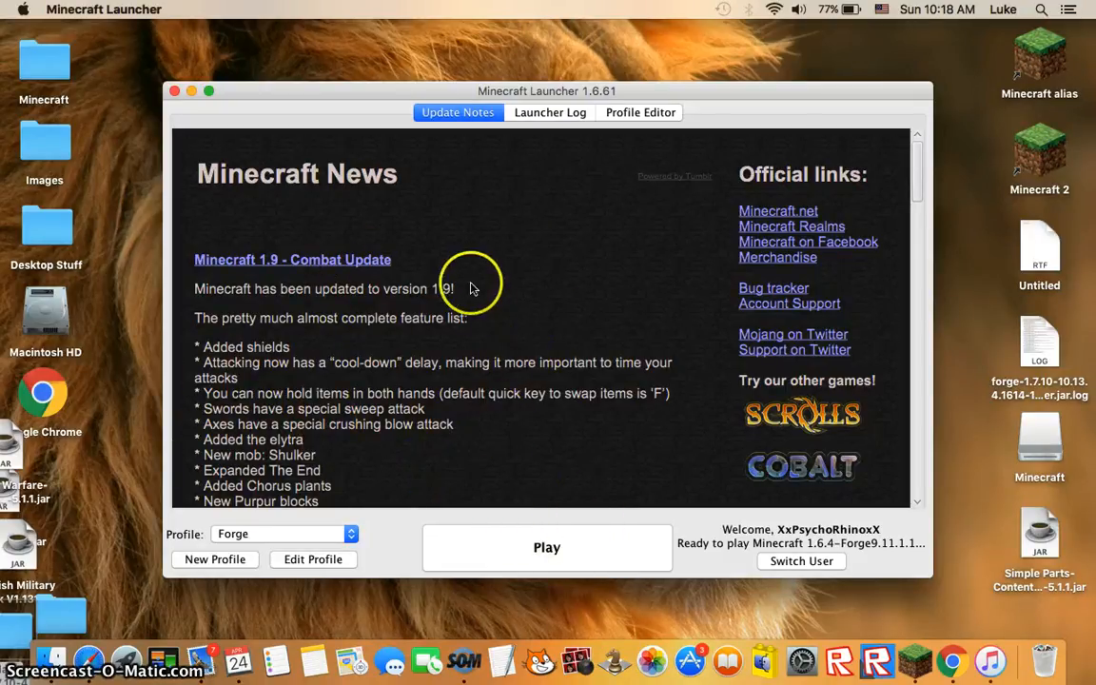
pyautogui.moveTo(484, 465)
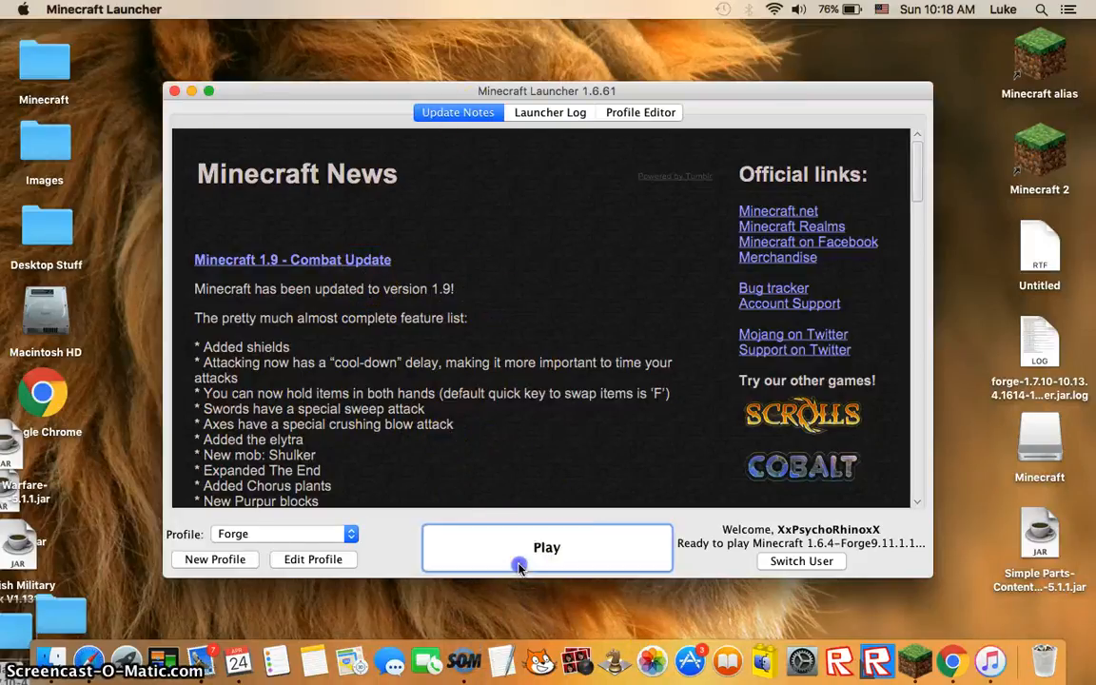
# Launch Minecraft from the launcher using the Forge profile.
pyautogui.click(546, 548)
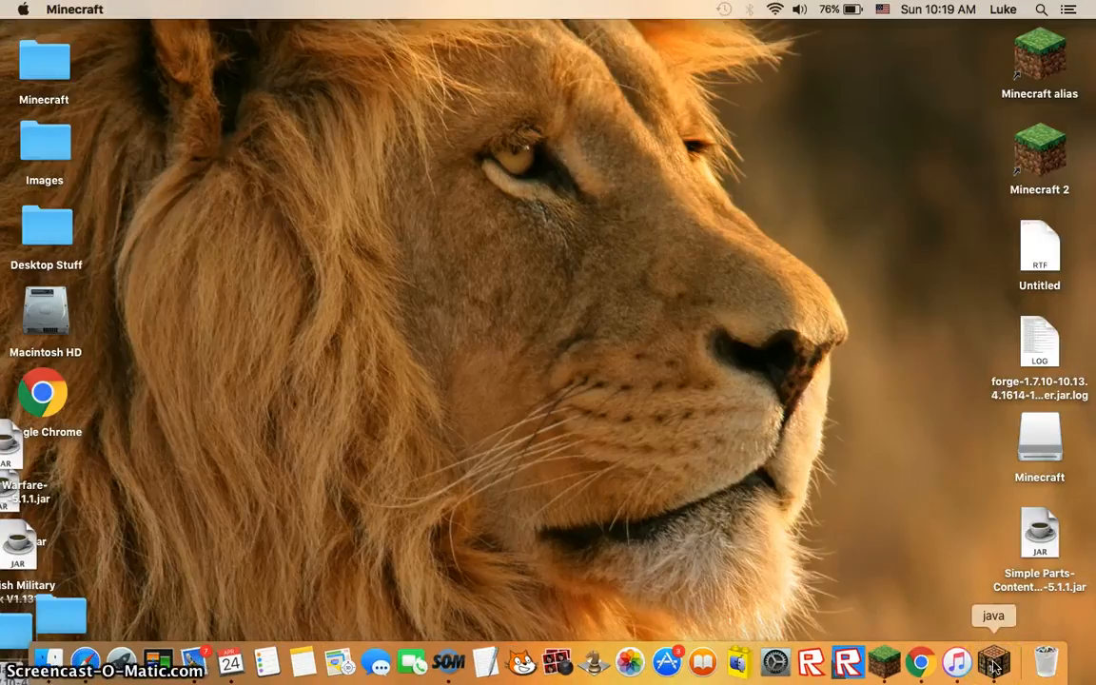
# View the Traincraft 4.2.1 entry in the loaded mods list and close it.
pyautogui.click(993, 658)
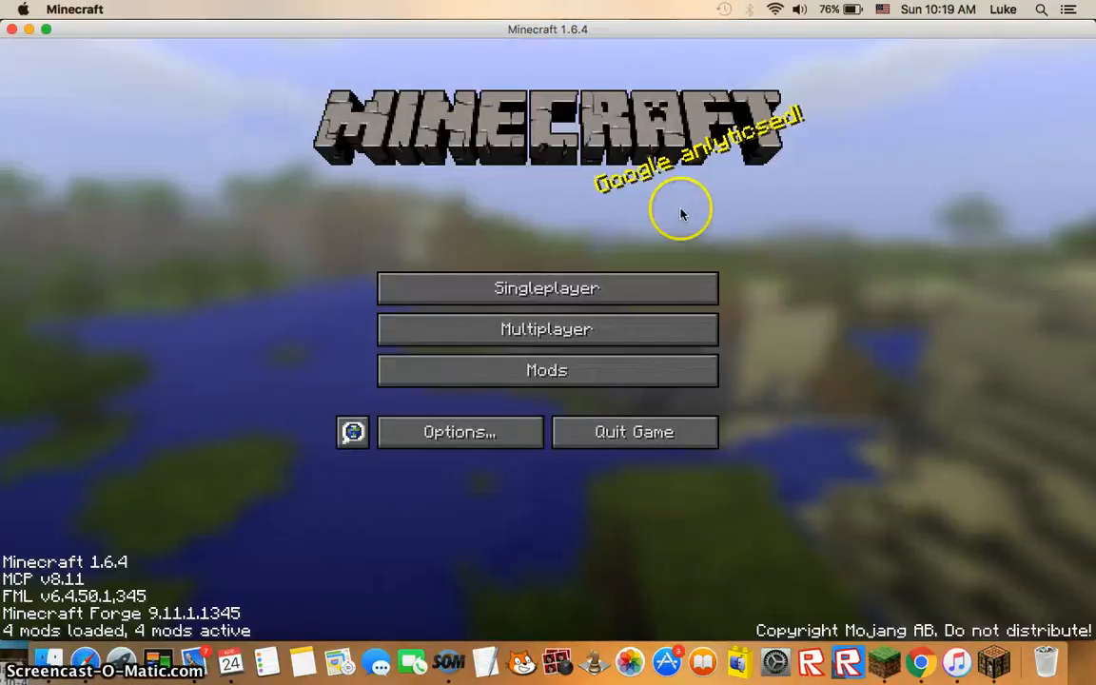
pyautogui.click(546, 369)
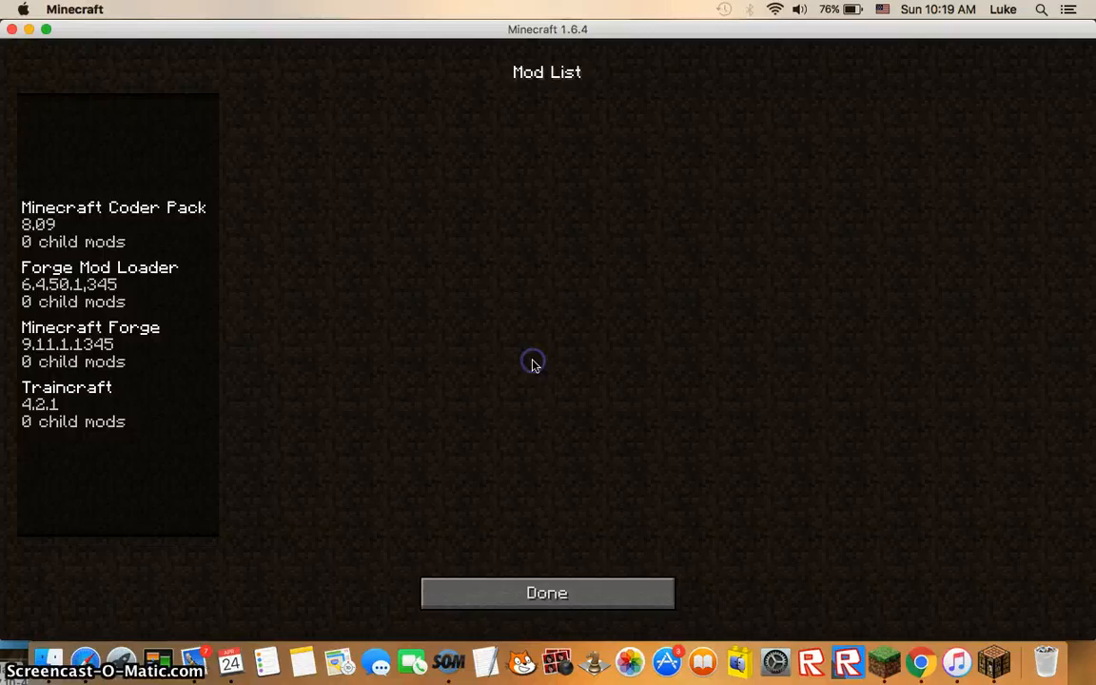
pyautogui.click(67, 394)
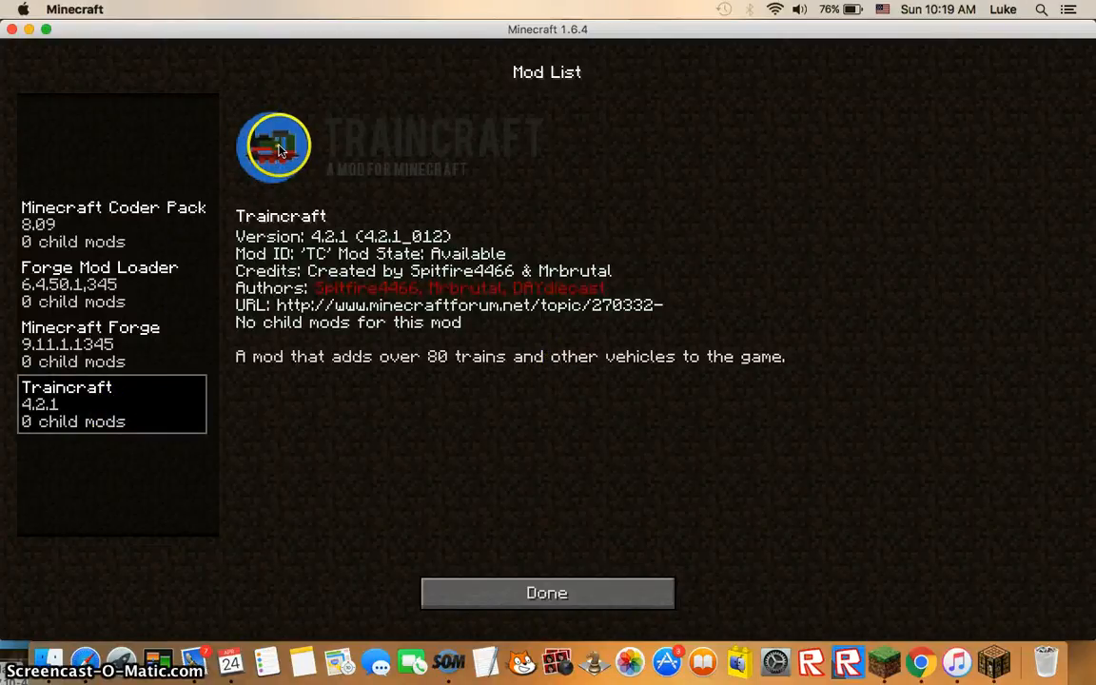
pyautogui.moveTo(593, 561)
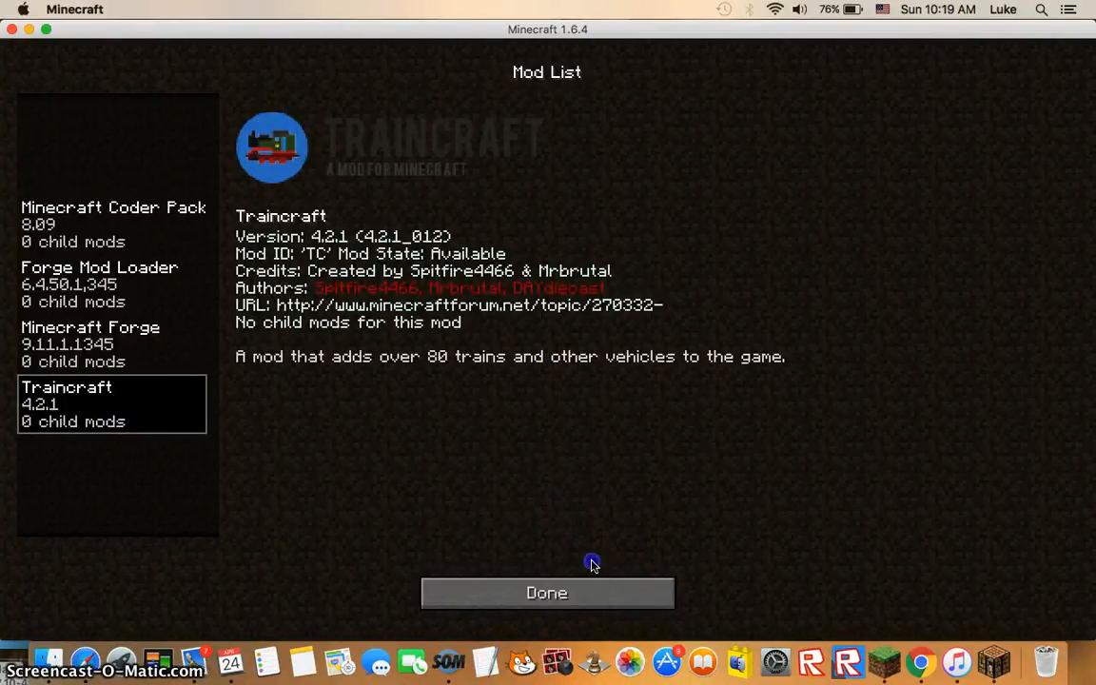
pyautogui.click(546, 593)
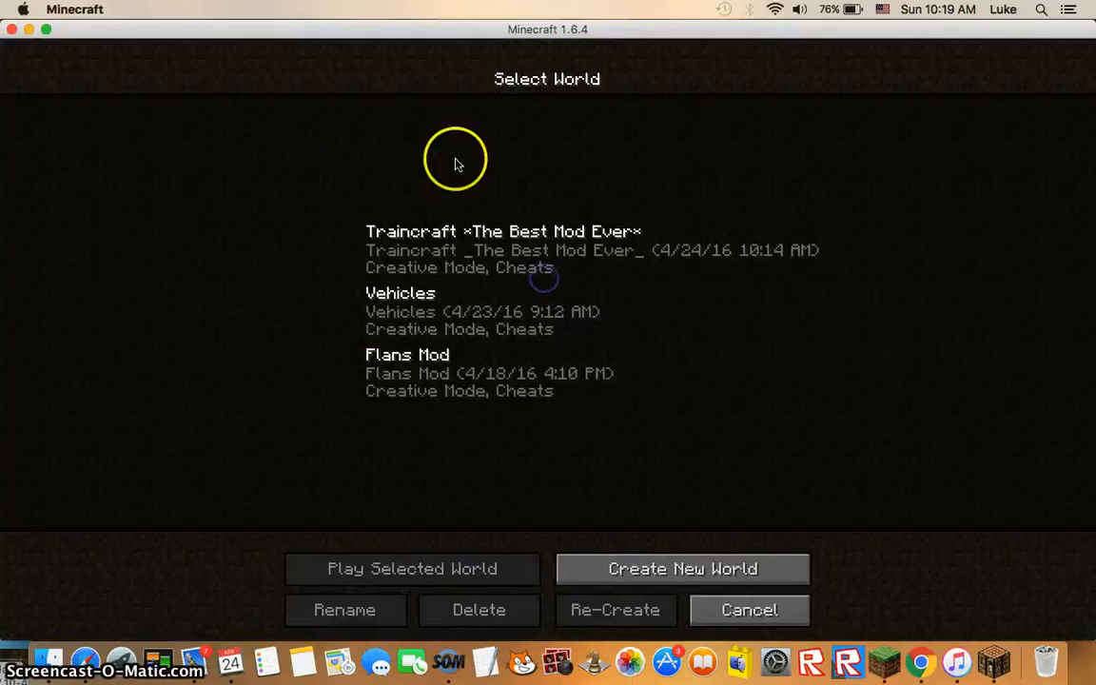
# Select the Traincraft saved world, then back out to the title screen.
pyautogui.click(548, 250)
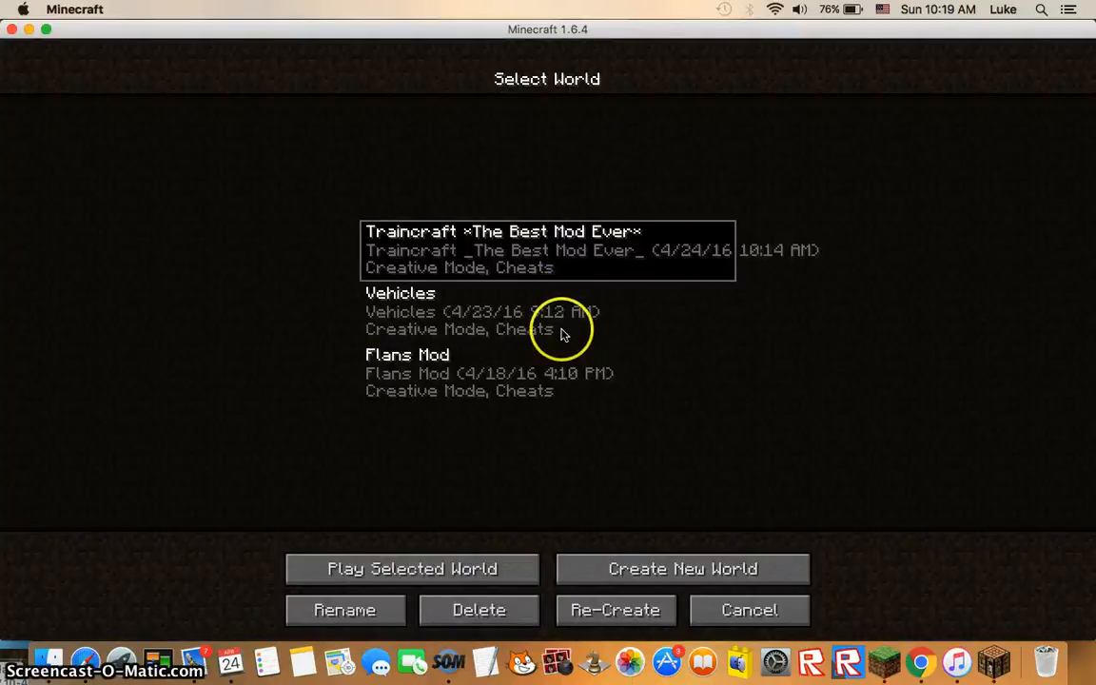
pyautogui.moveTo(507, 320)
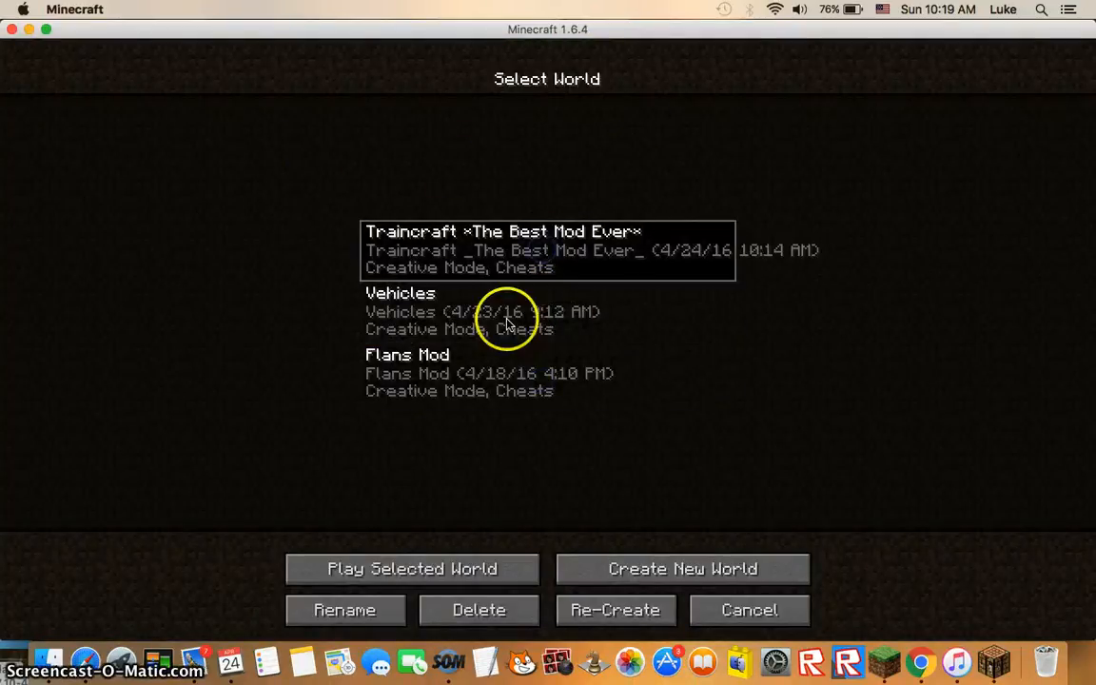
pyautogui.click(411, 567)
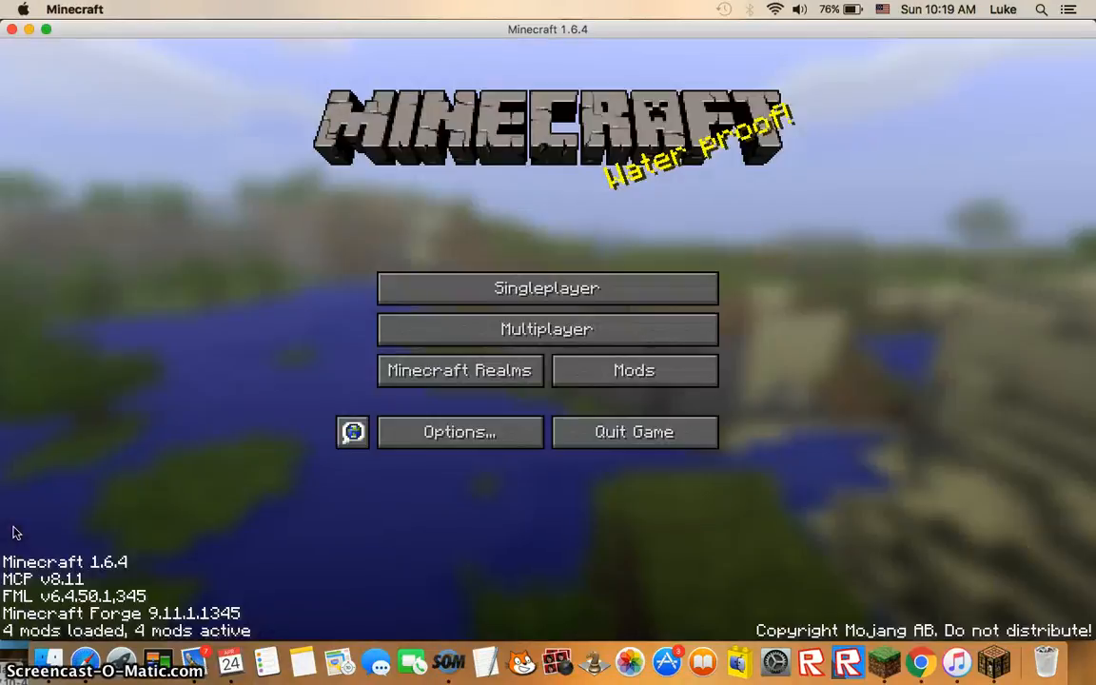
# Load the world and run the /time set command to make it daytime.
pyautogui.click(546, 288)
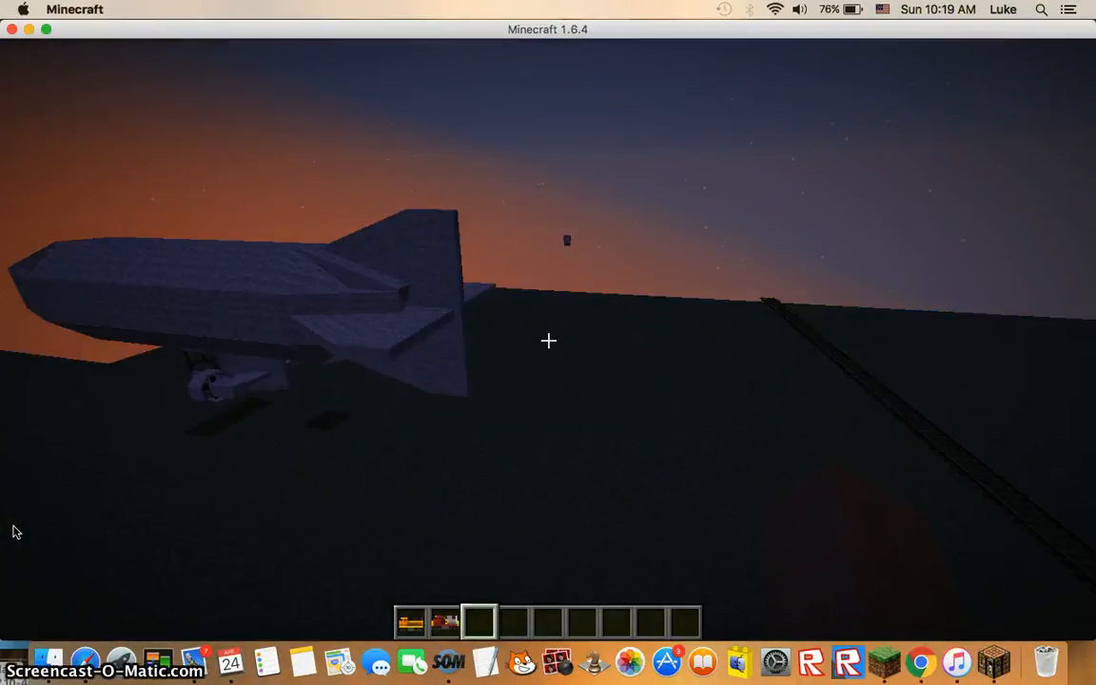
pyautogui.moveTo(548, 340)
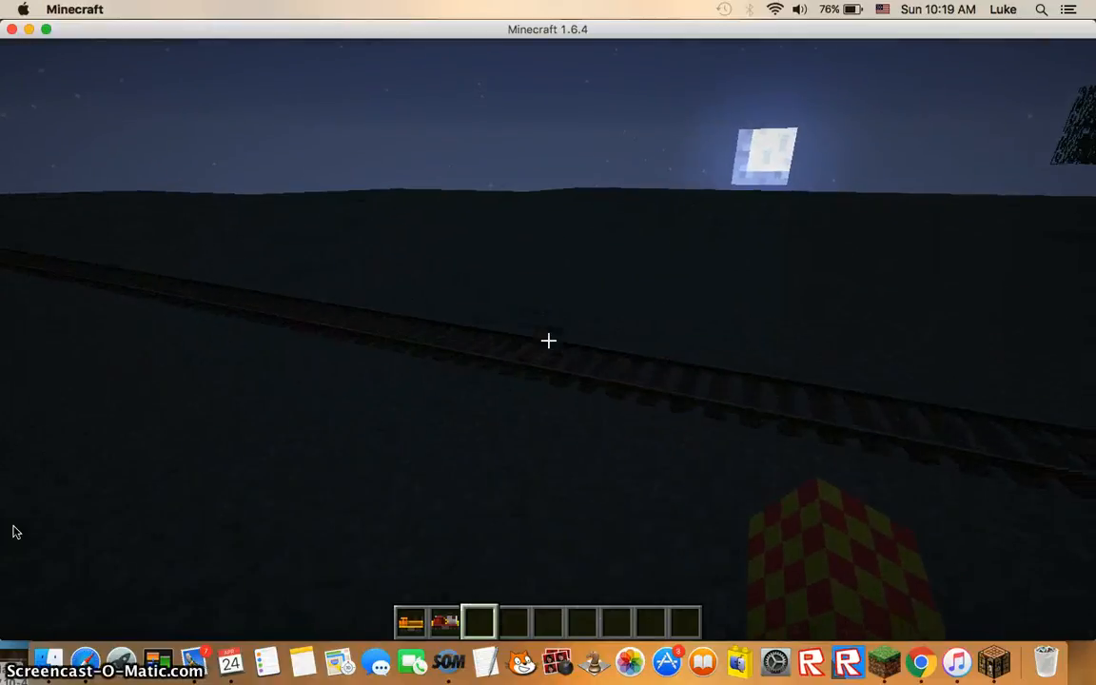
pyautogui.moveTo(548, 341)
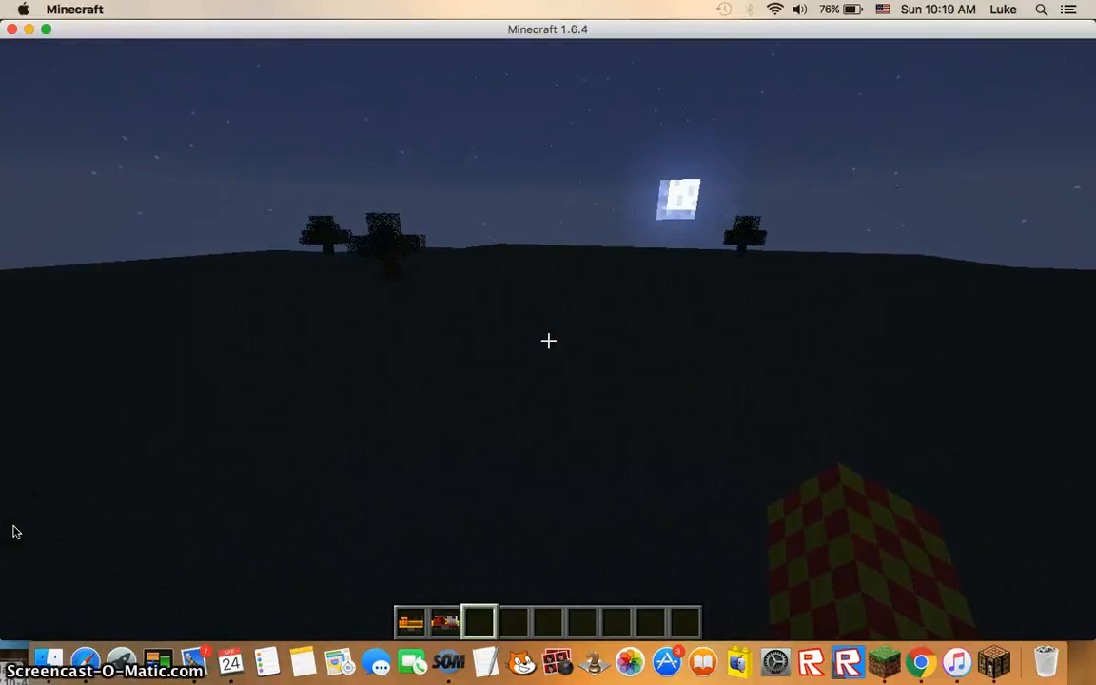
pyautogui.moveTo(548, 340)
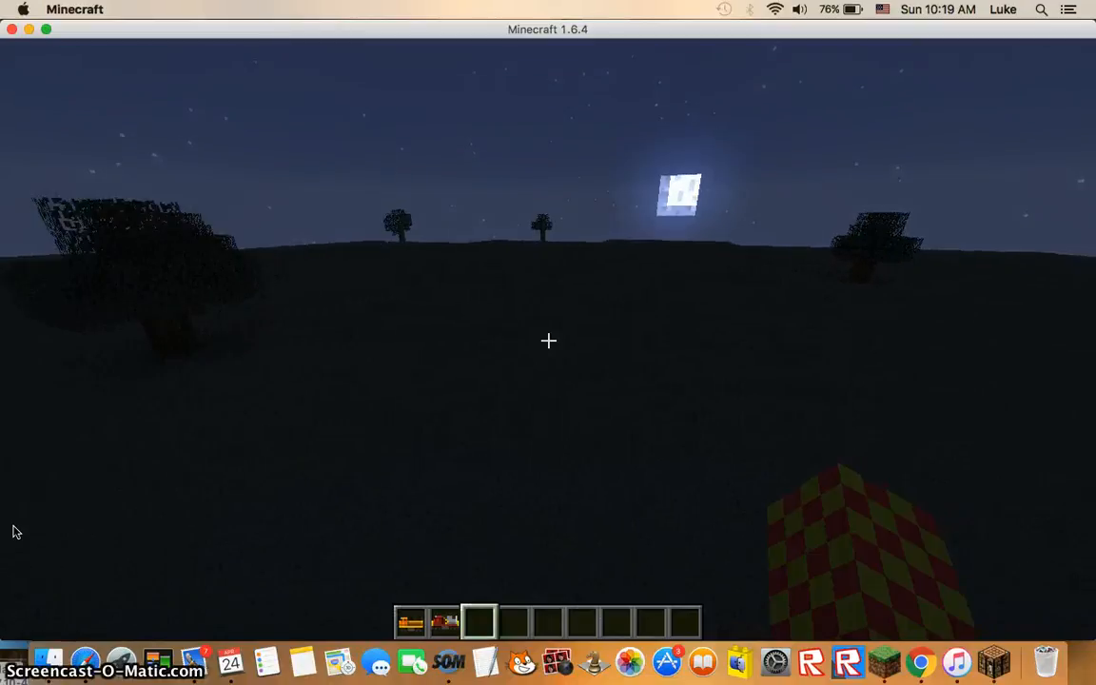
pyautogui.moveTo(548, 341)
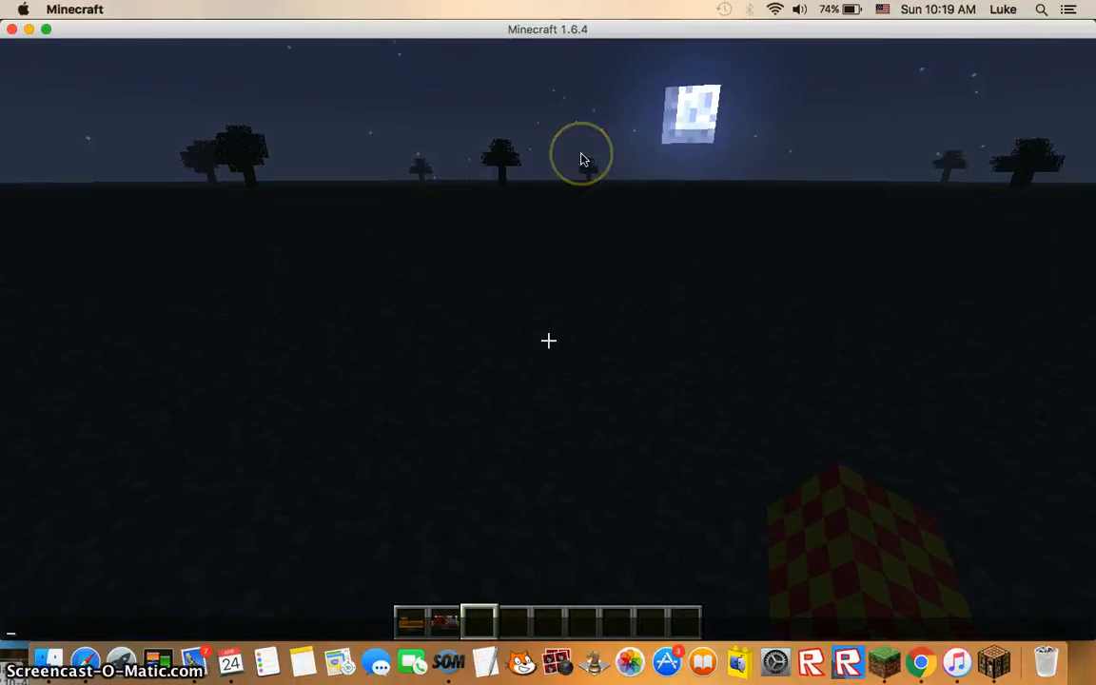
pyautogui.write('/ti')
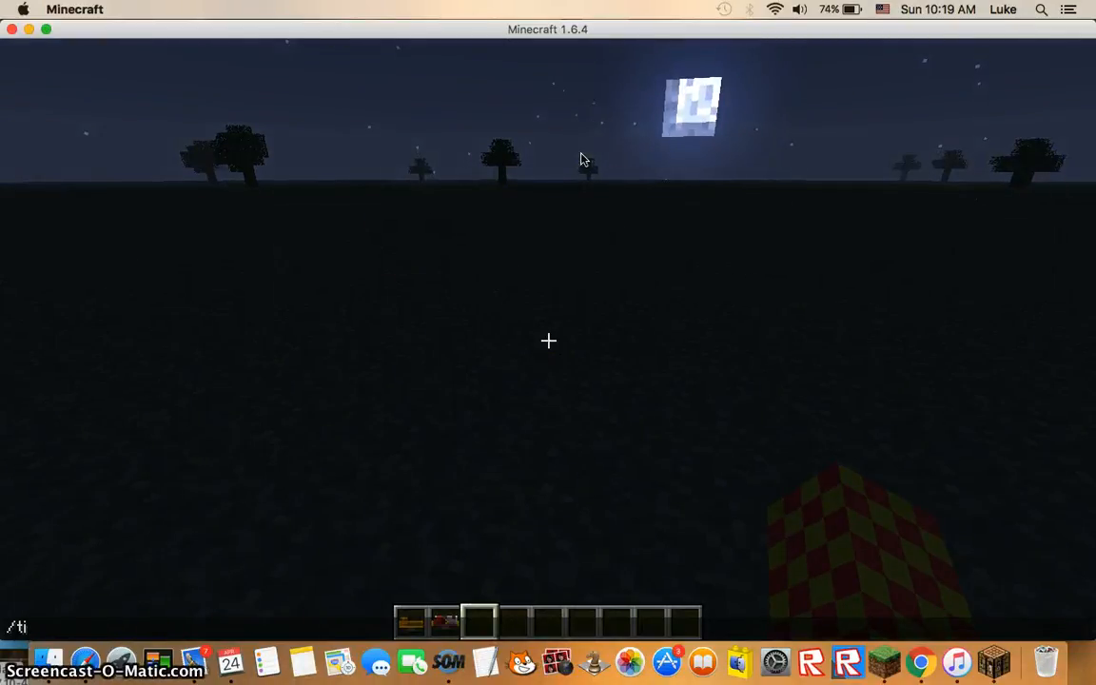
pyautogui.write('me set')
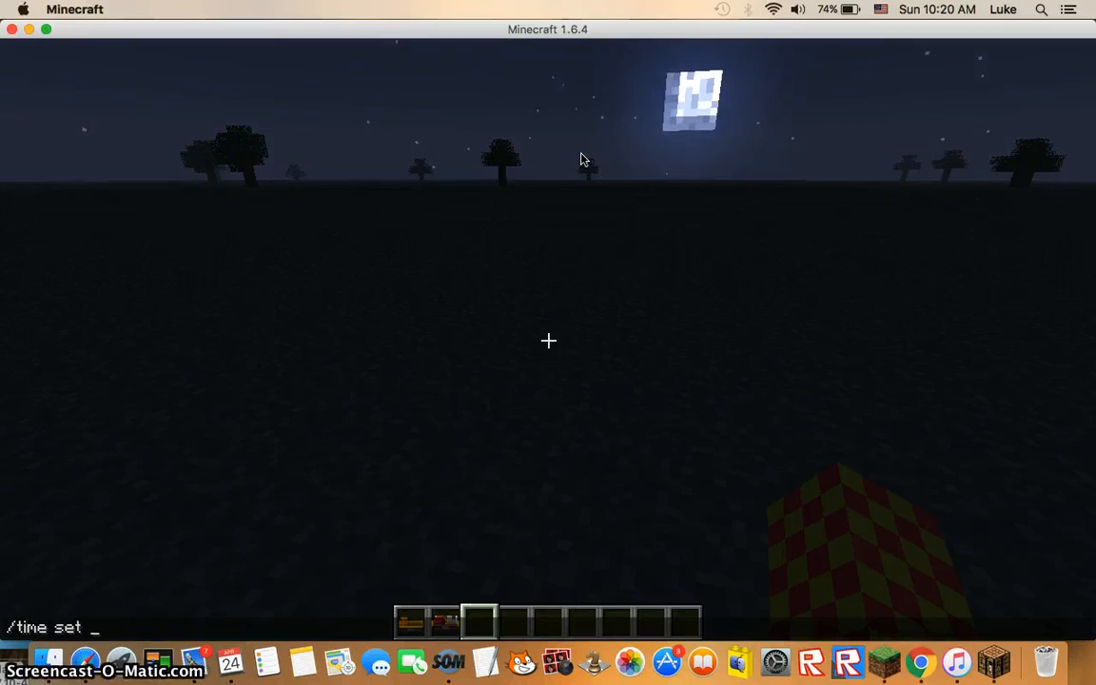
pyautogui.press('Return')
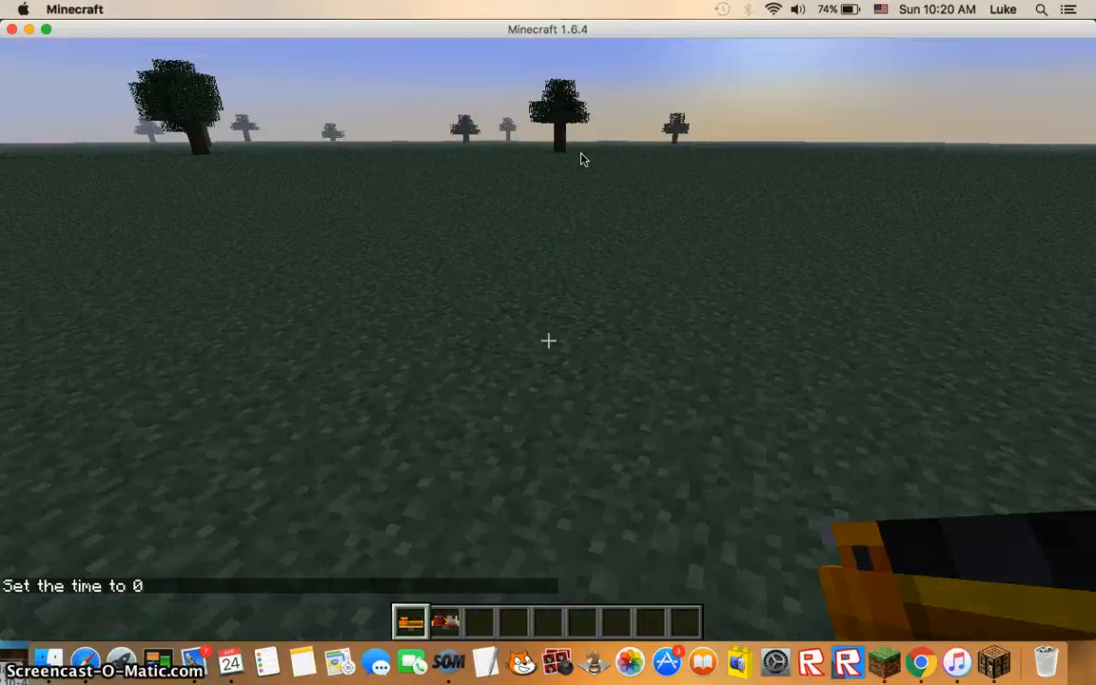
# Open the creative inventory on the page holding the Traincraft tab.
pyautogui.press('e')
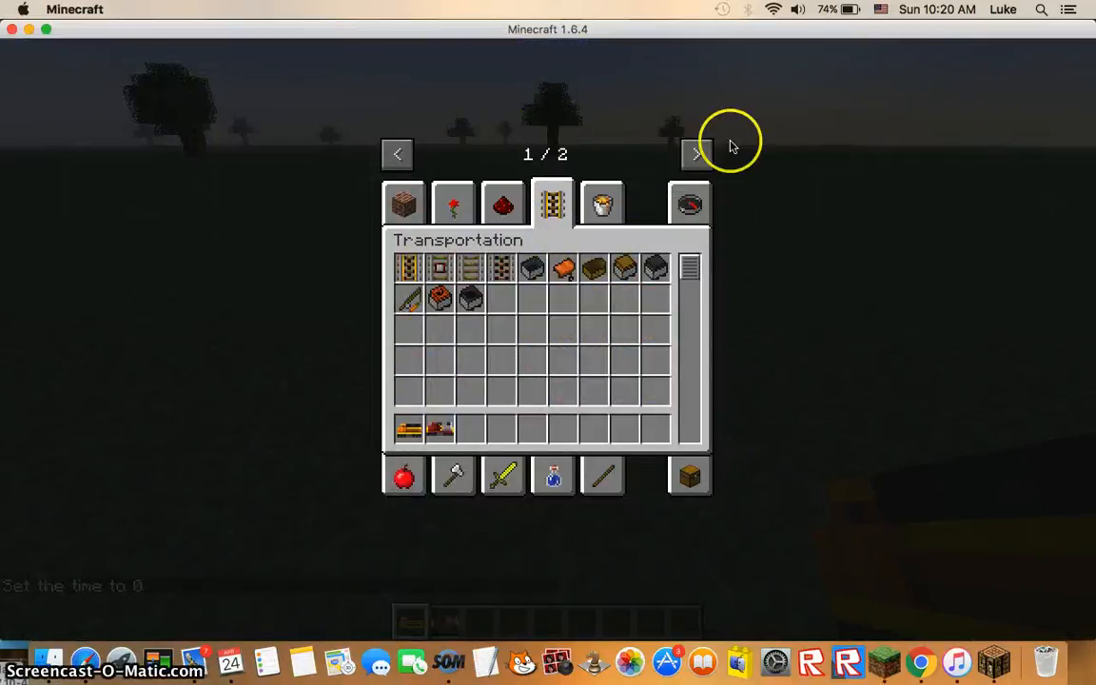
pyautogui.click(696, 152)
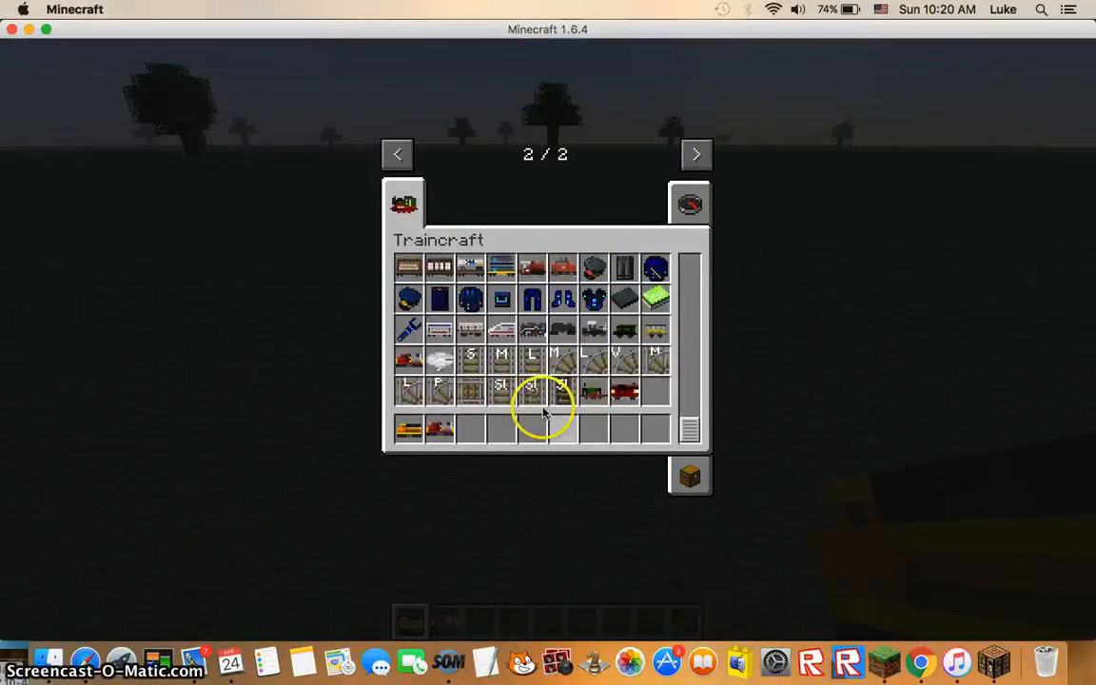
pyautogui.moveTo(531, 360)
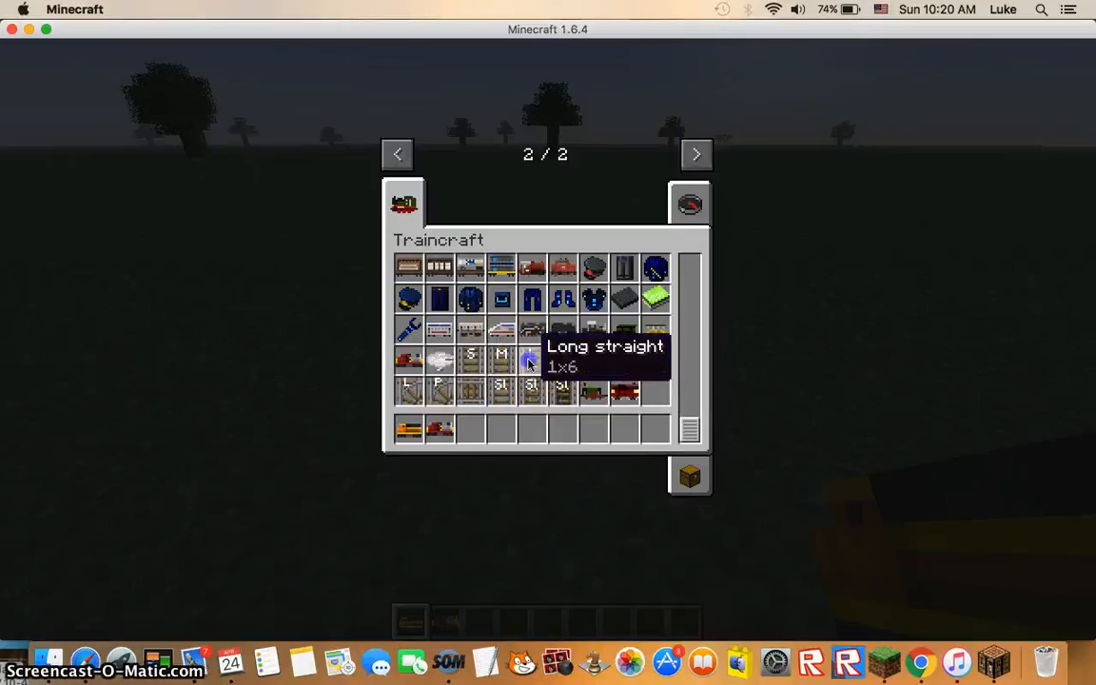
pyautogui.moveTo(624, 362)
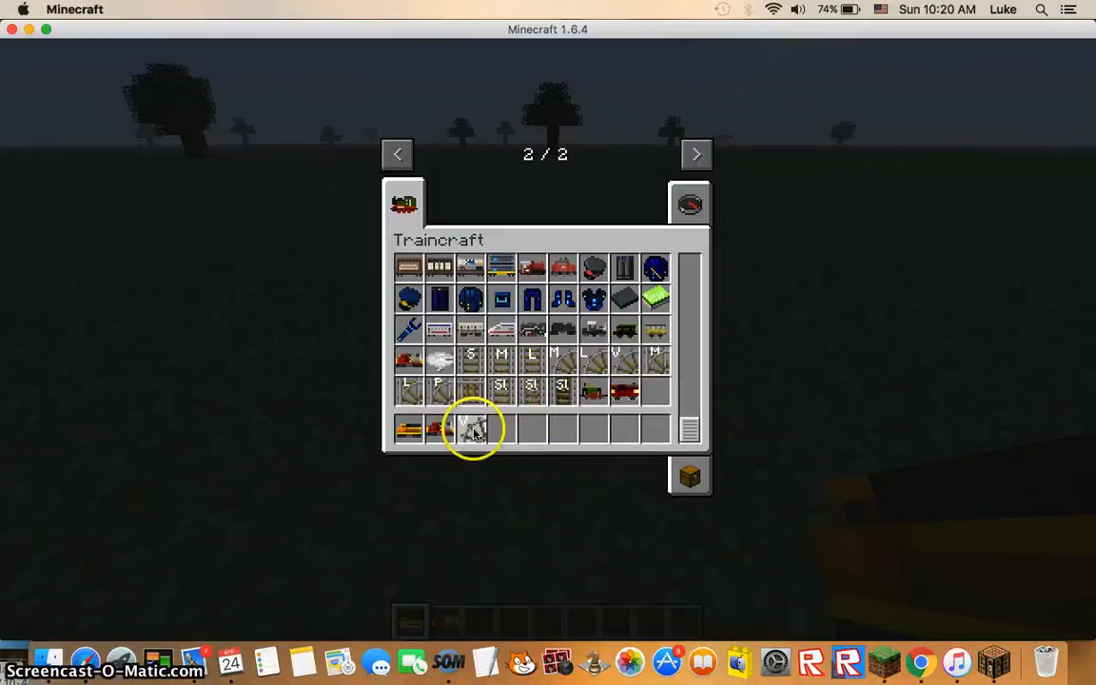
pyautogui.moveTo(502, 358)
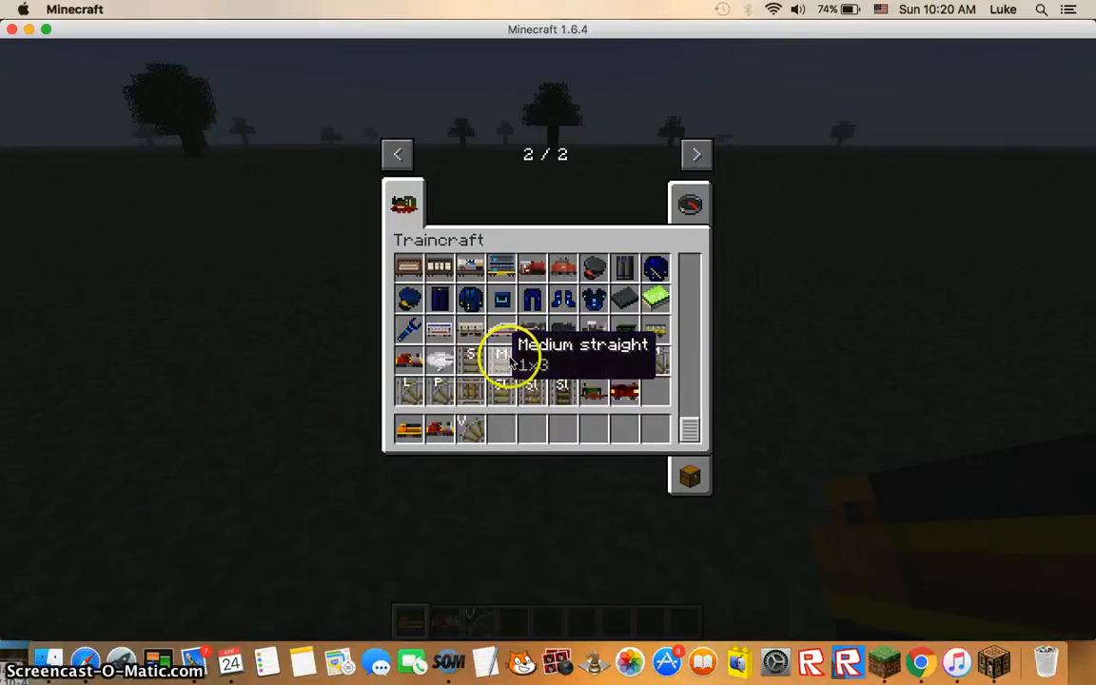
pyautogui.moveTo(563, 369)
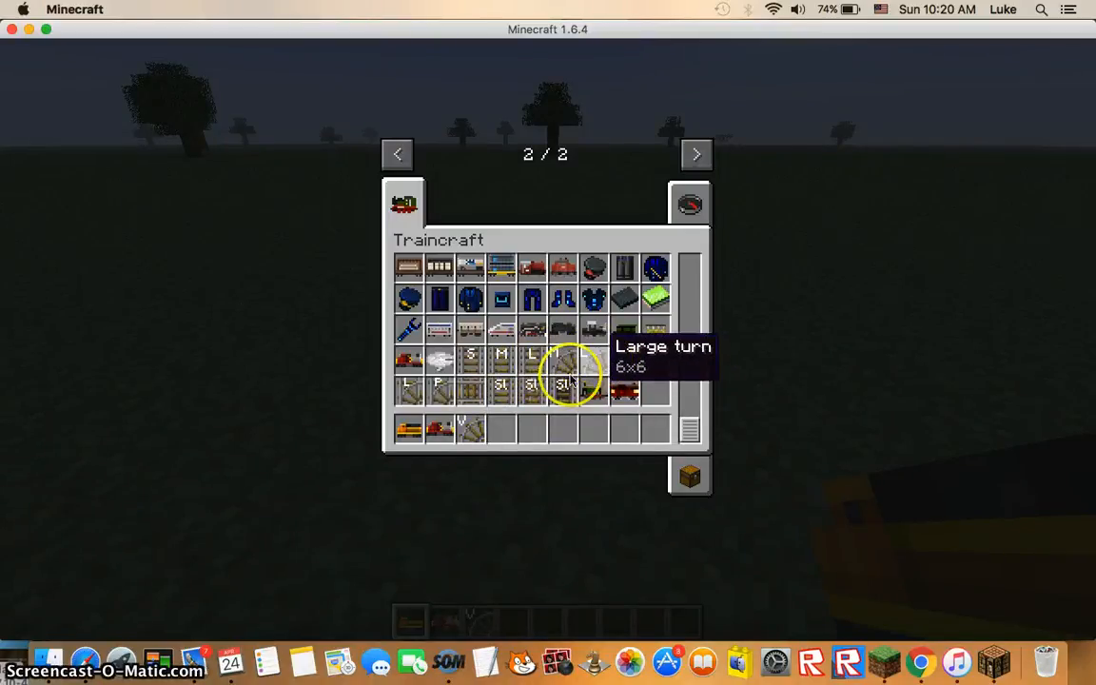
pyautogui.moveTo(594, 328)
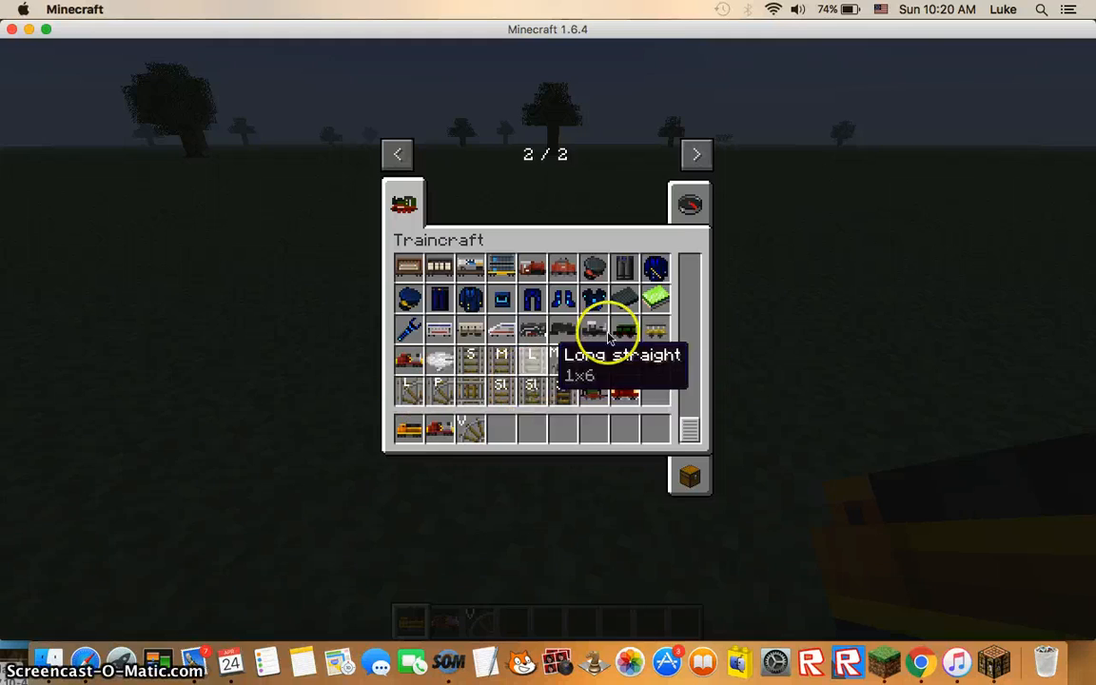
pyautogui.moveTo(502, 442)
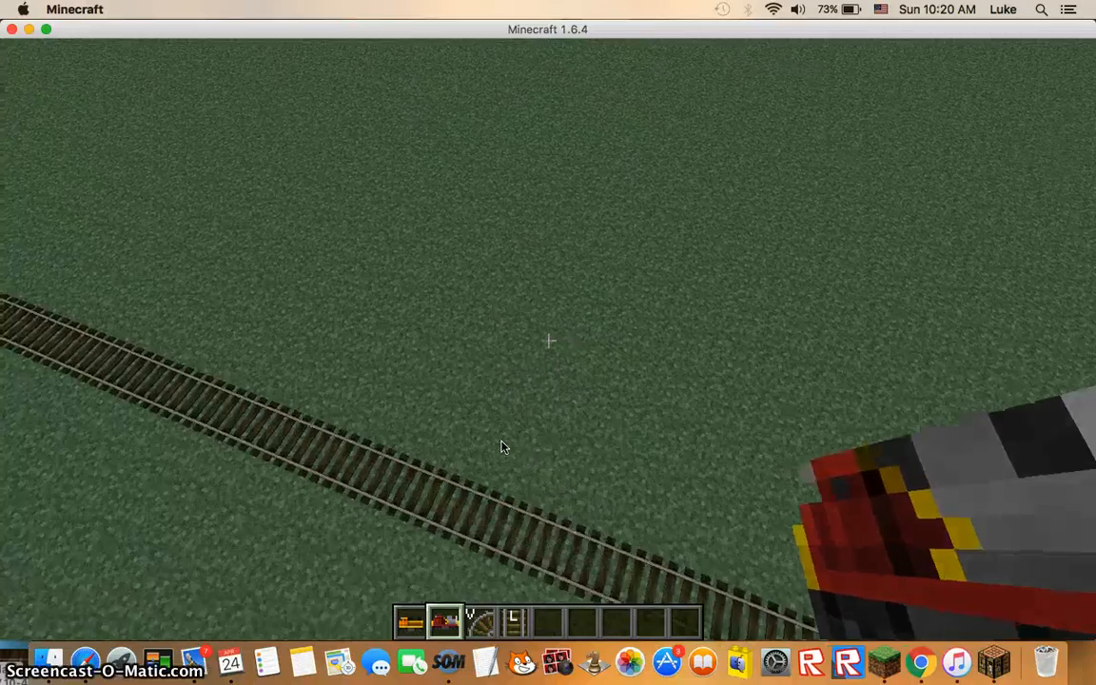
# Equip the Traincraft Driver's Hat and pants from the mod tab and return to the world.
pyautogui.press('e')
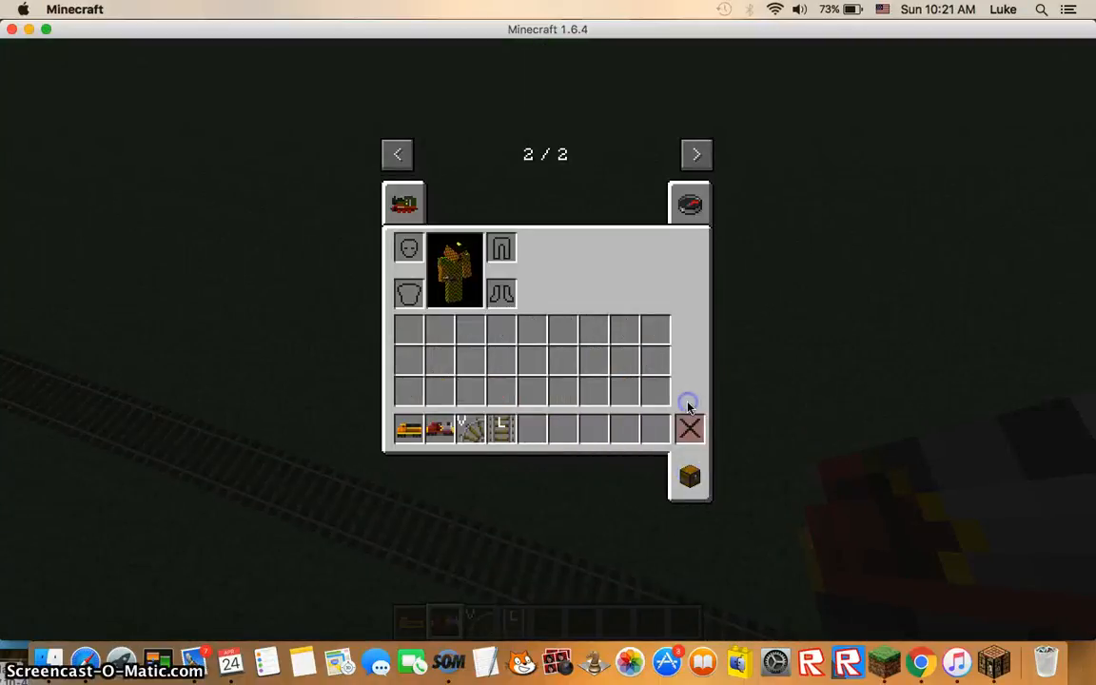
pyautogui.click(403, 201)
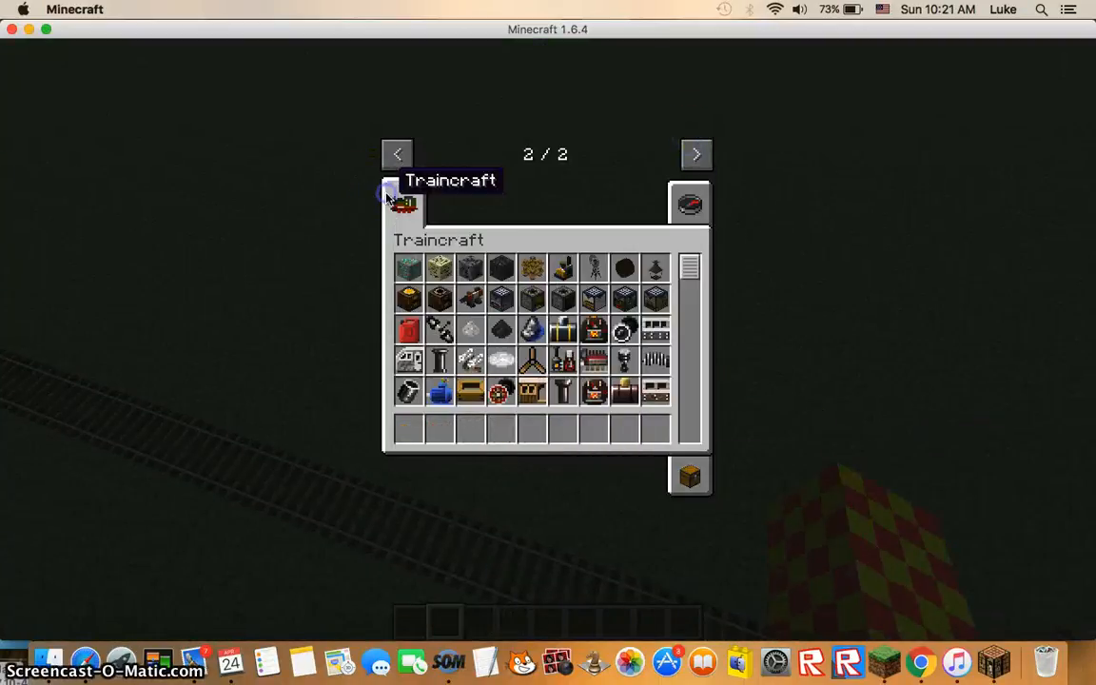
pyautogui.click(405, 202)
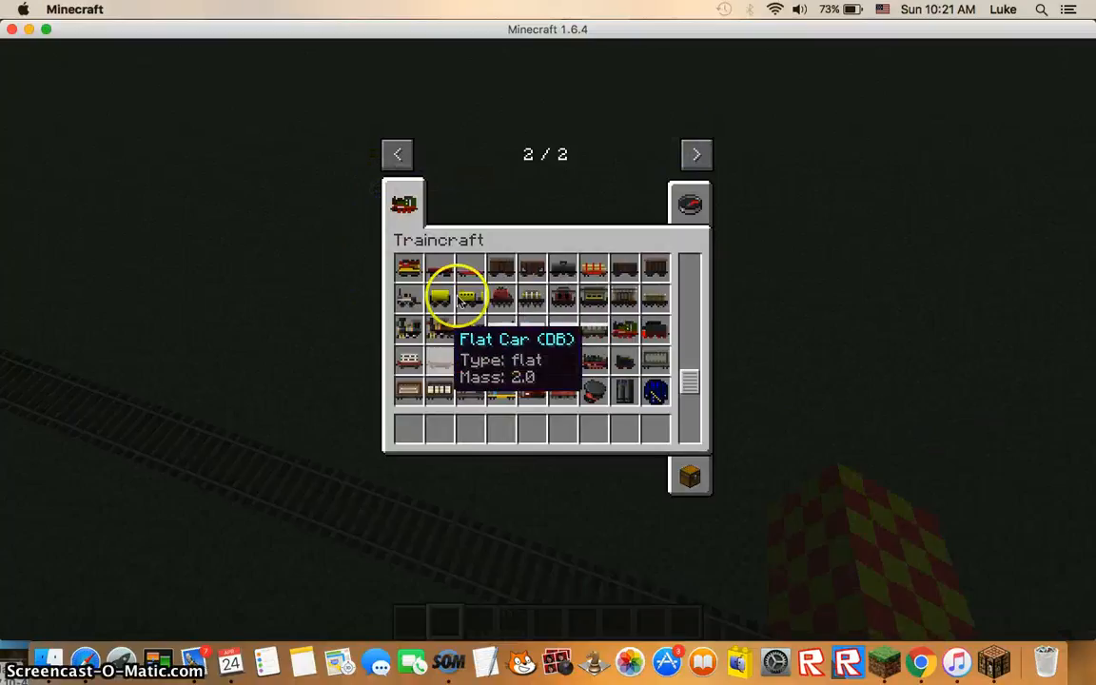
pyautogui.scroll(-3)
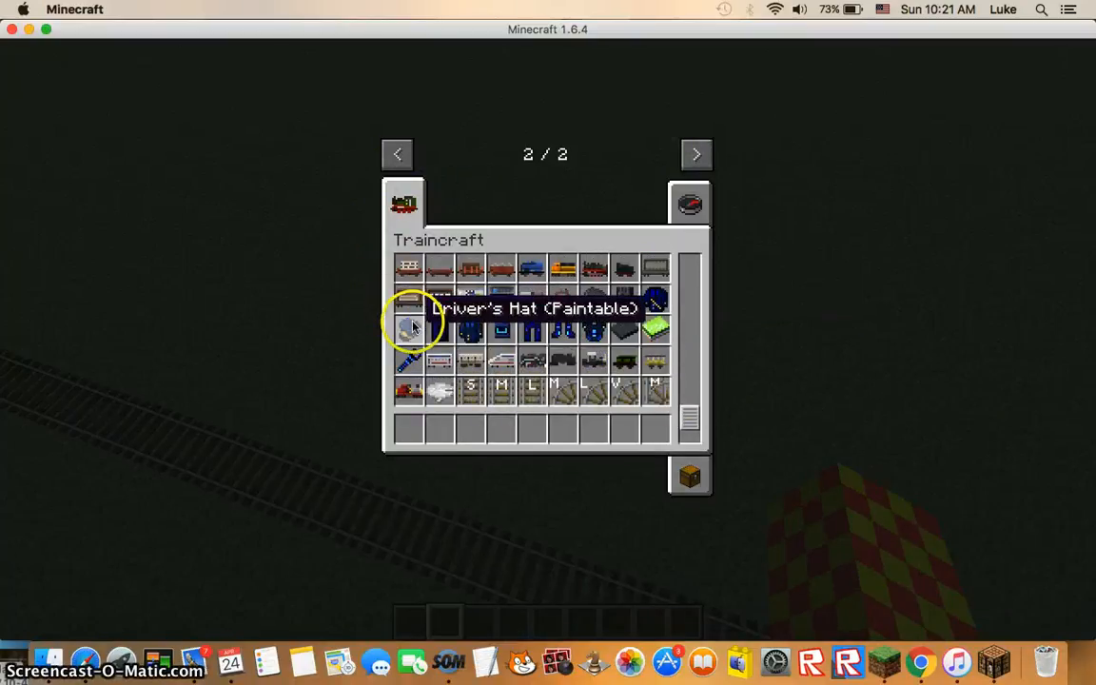
pyautogui.moveTo(411, 331)
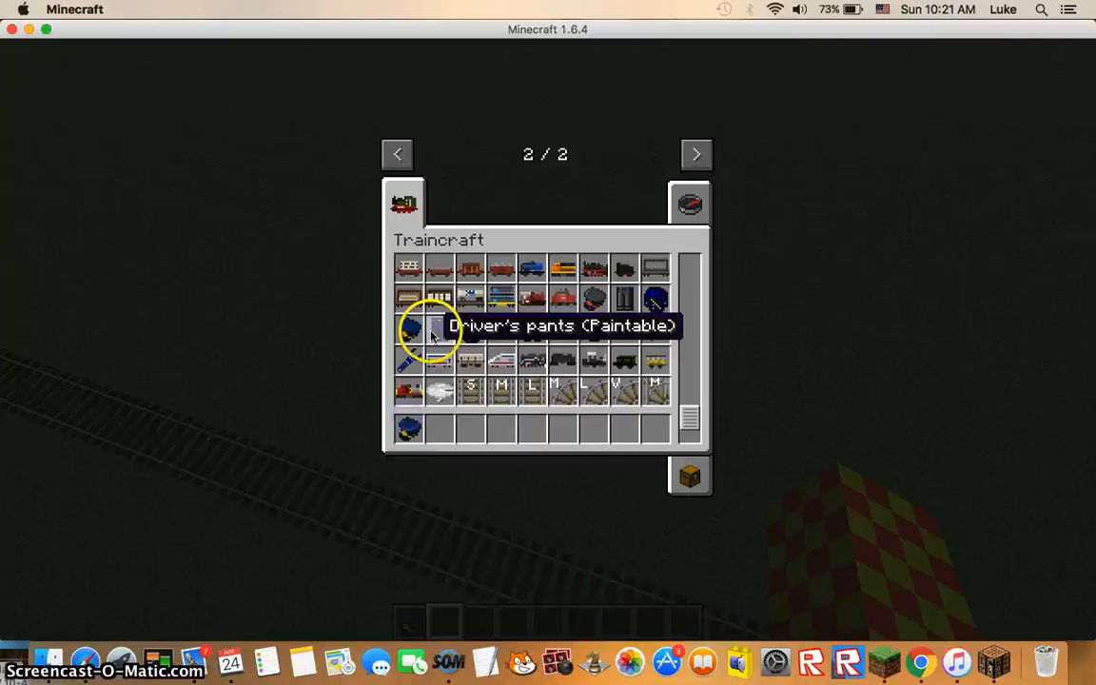
pyautogui.moveTo(472, 328)
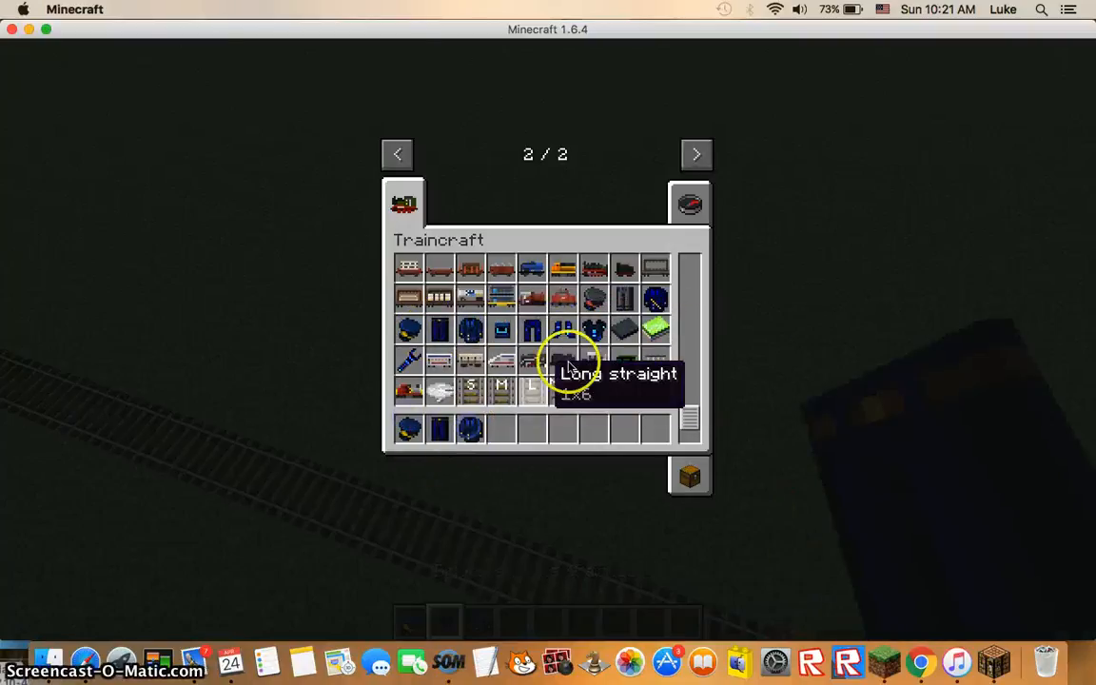
pyautogui.moveTo(654, 328)
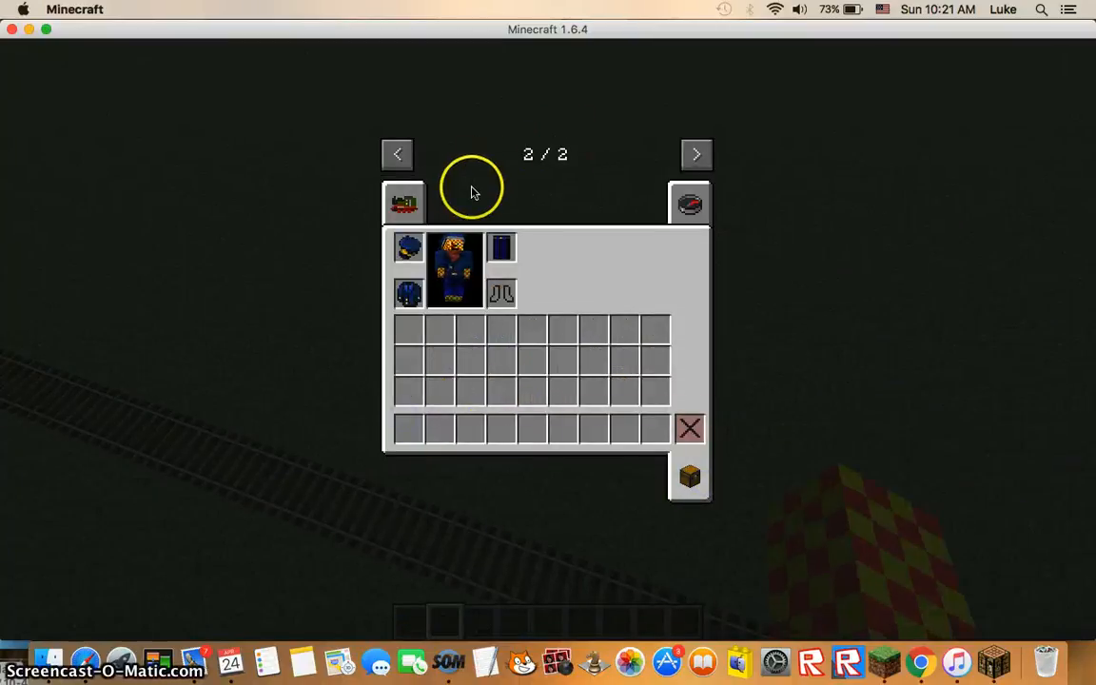
pyautogui.press('Escape')
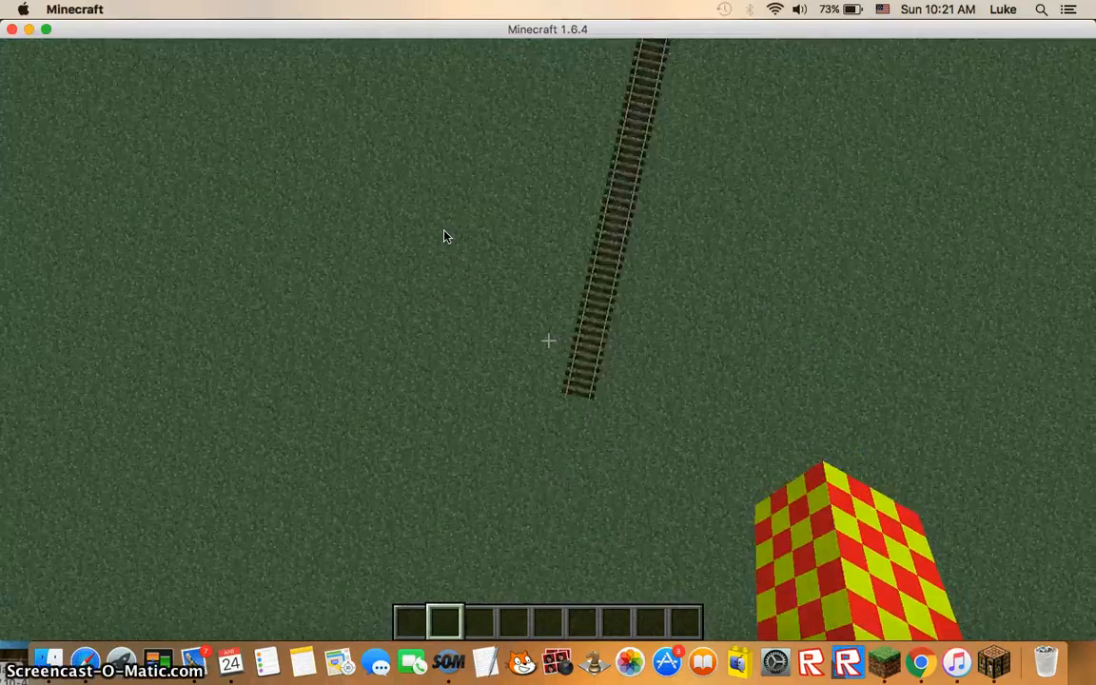
# Extend the rail line and move the High Speed locomotive and track pieces into the hotbar.
pyautogui.press('e')
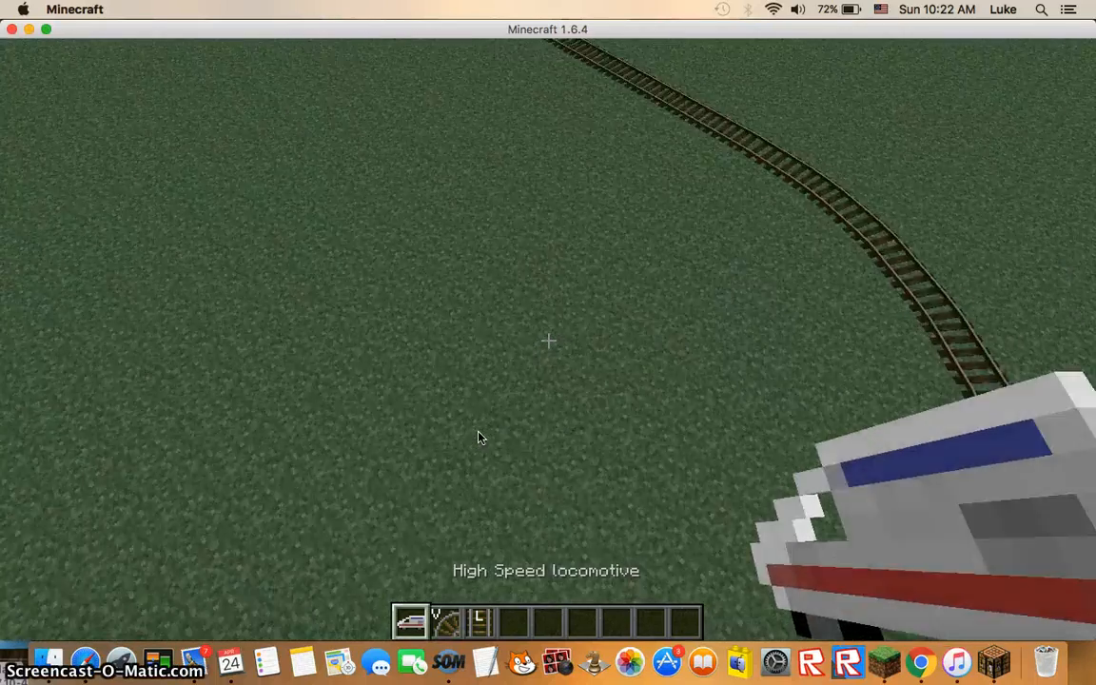
pyautogui.press('e')
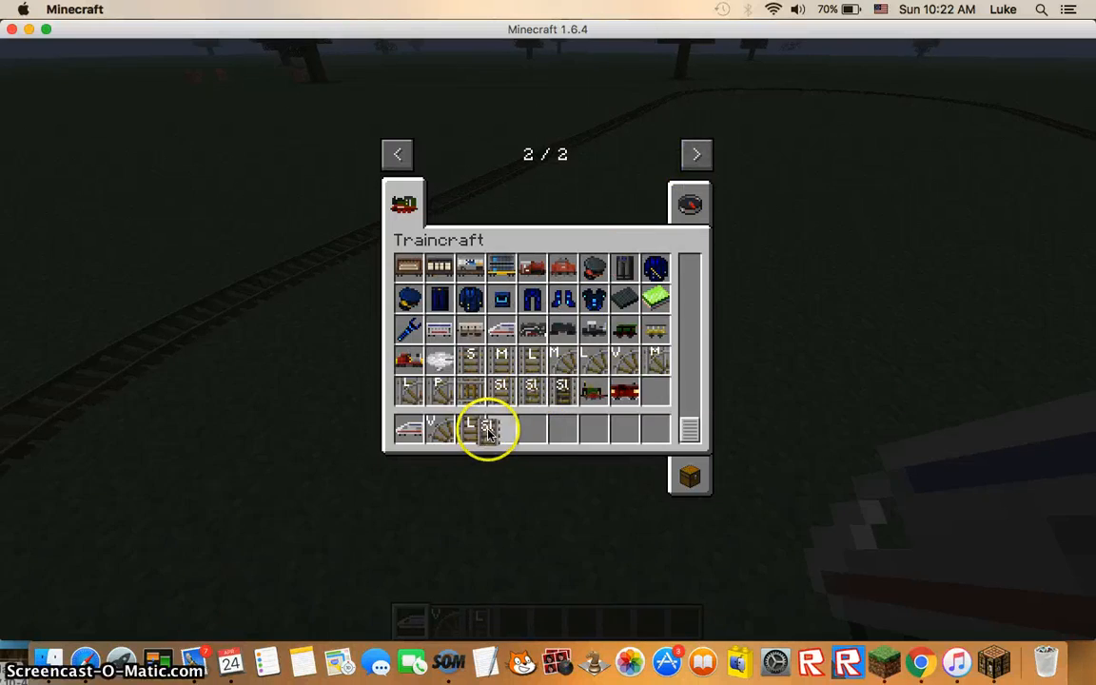
pyautogui.click(480, 426)
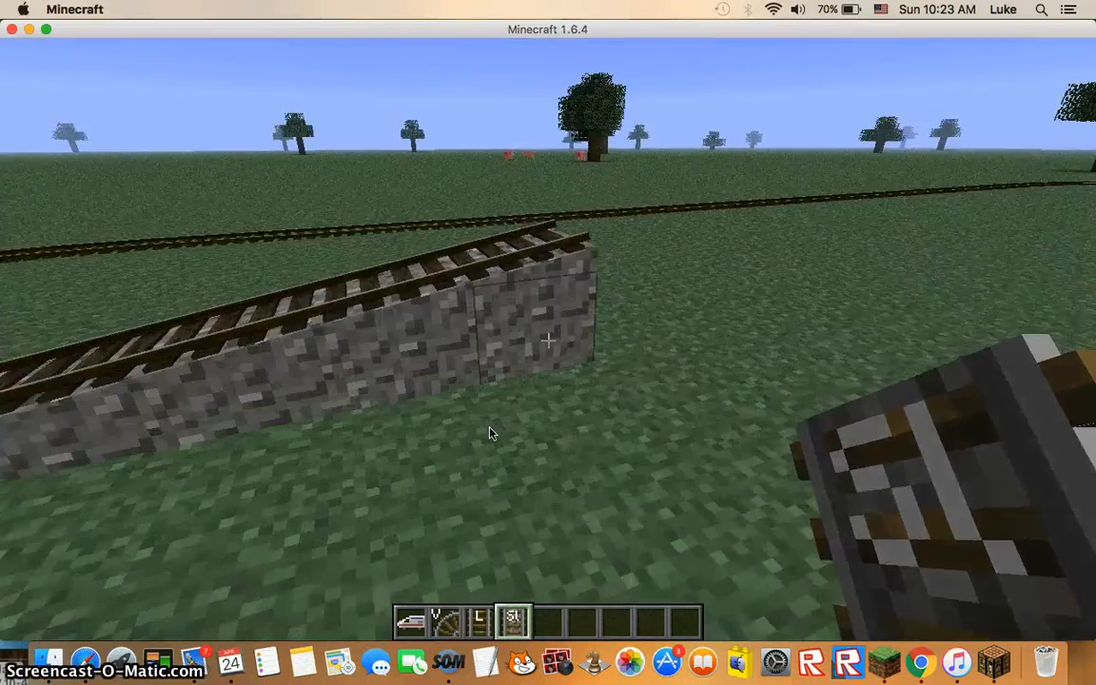
pyautogui.press('e')
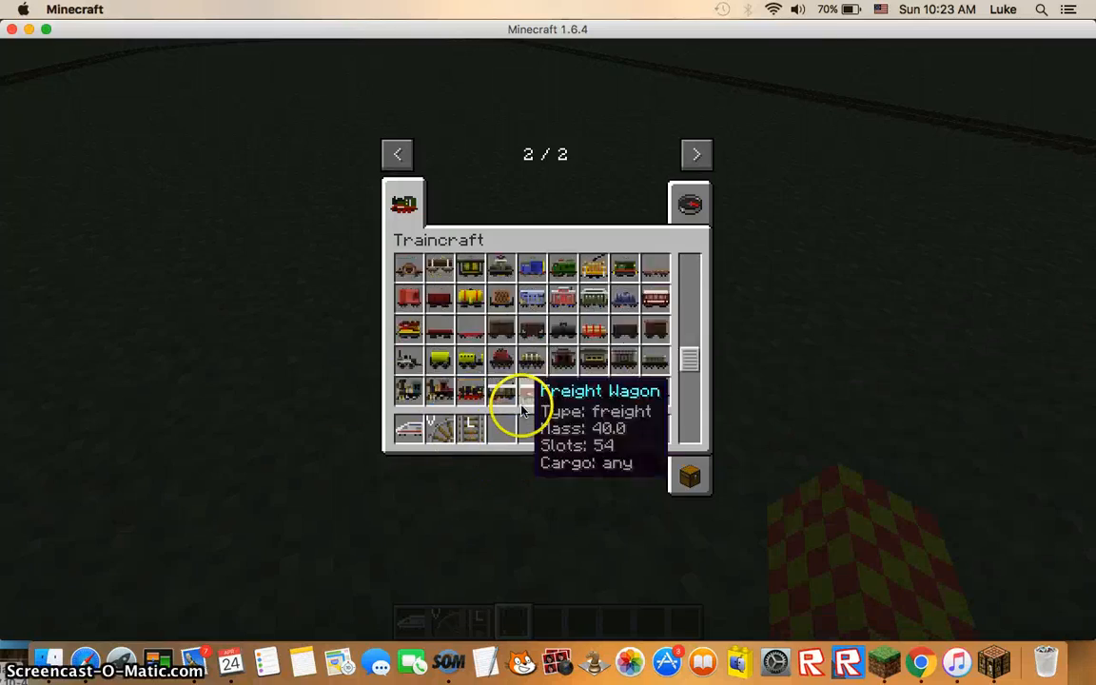
# Take the High speed car and place two white passenger cars on the track.
pyautogui.press('escape')
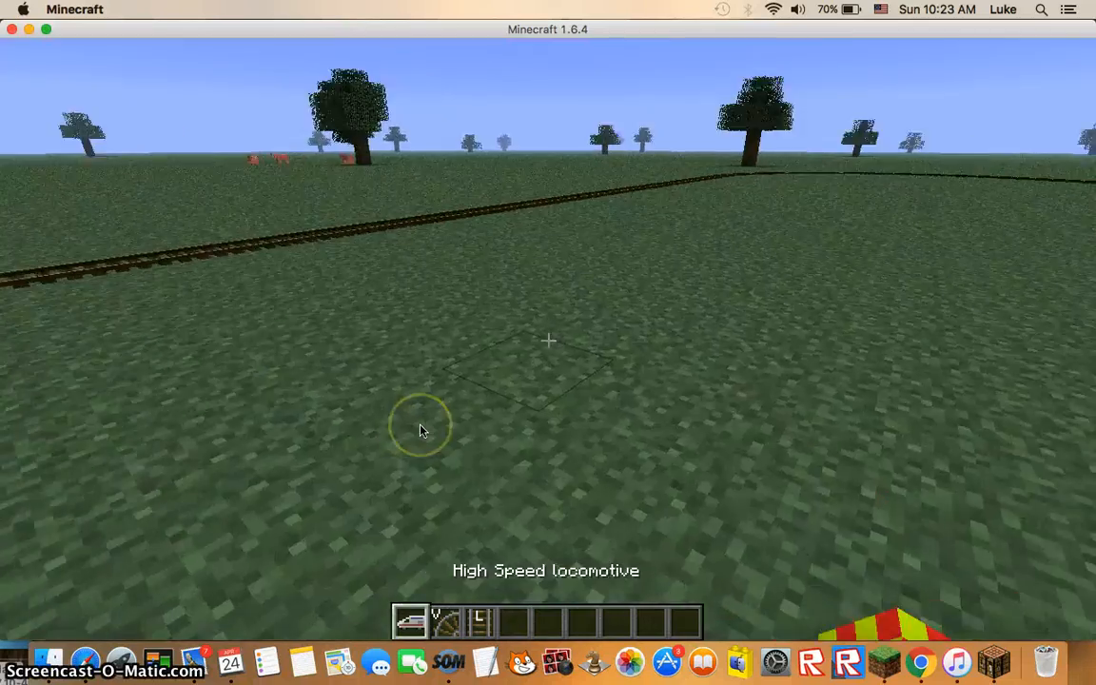
pyautogui.moveTo(423, 430)
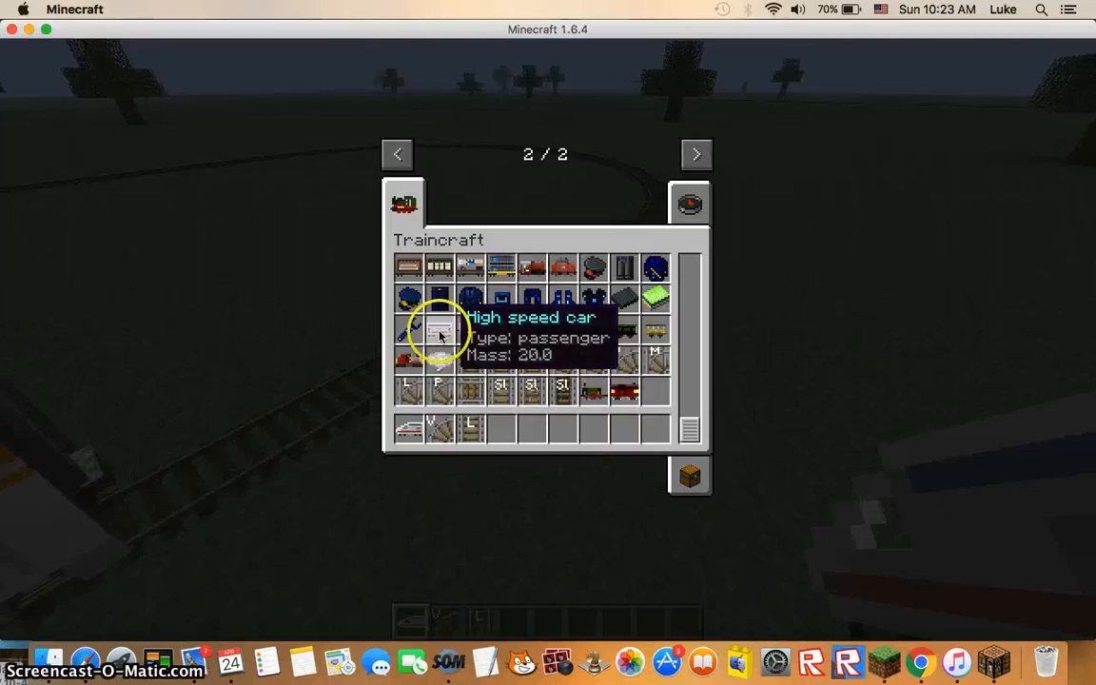
pyautogui.click(439, 331)
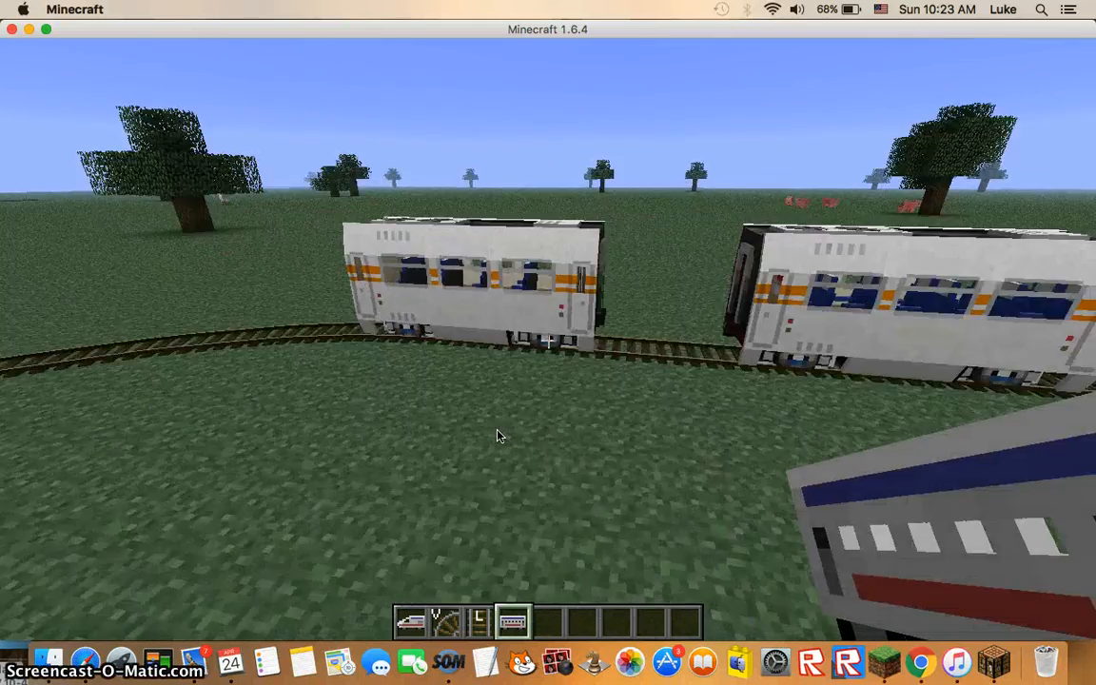
# Use the Stake to link both high-speed cars and the locomotive into one train.
pyautogui.press('e')
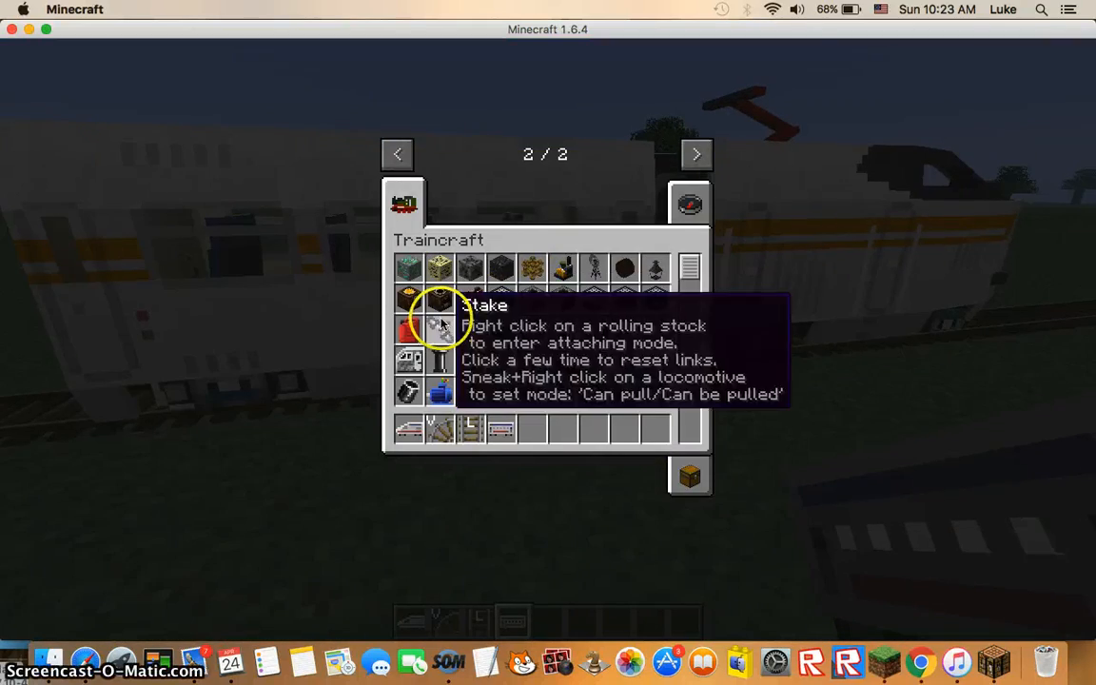
pyautogui.press('escape')
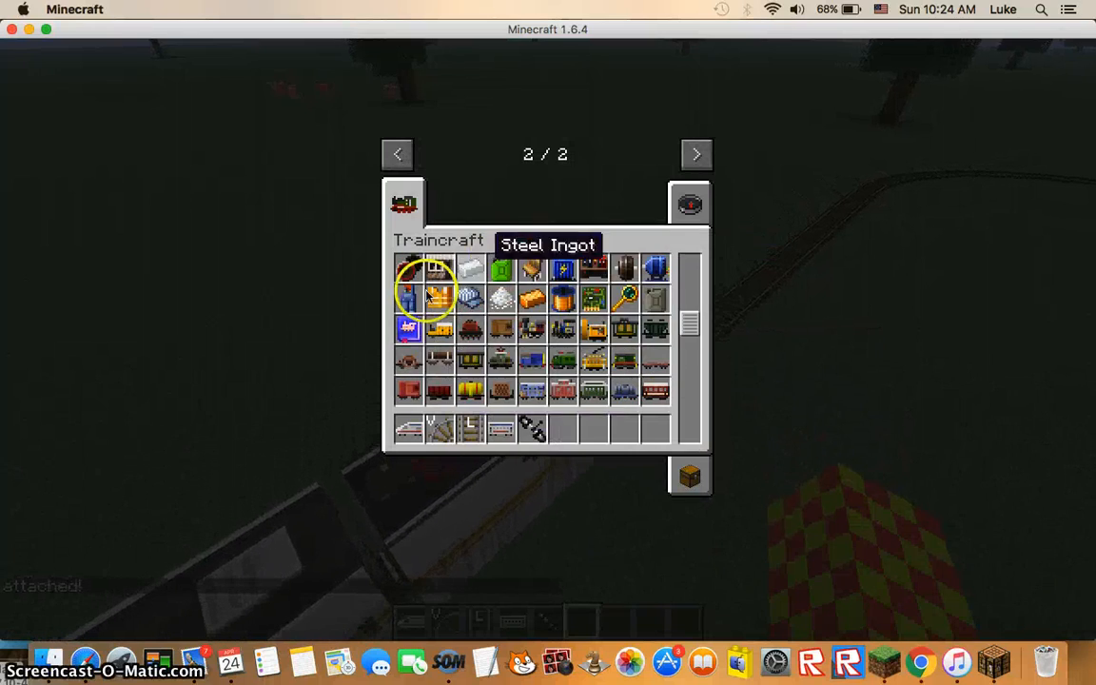
pyautogui.press('Escape')
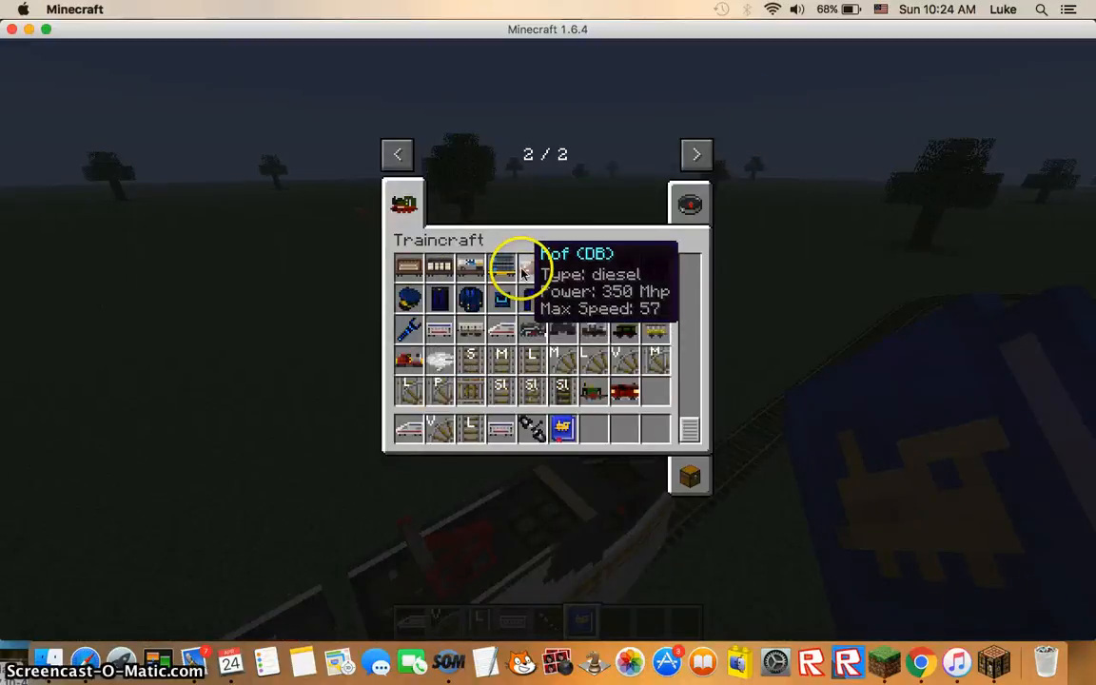
pyautogui.click(396, 155)
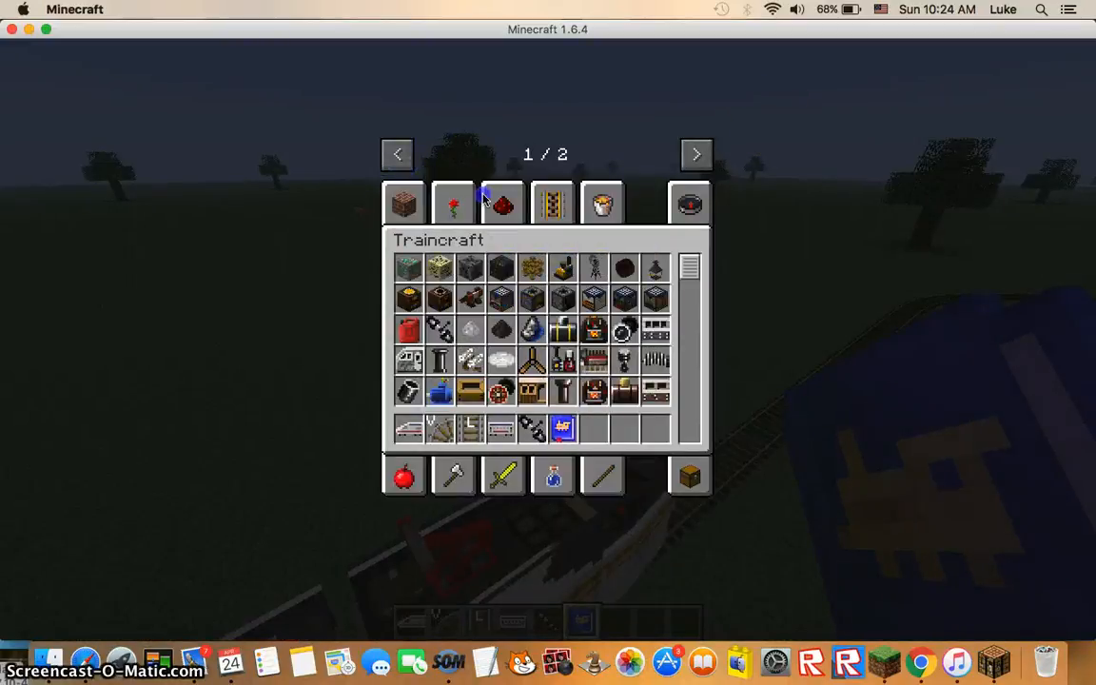
pyautogui.click(503, 204)
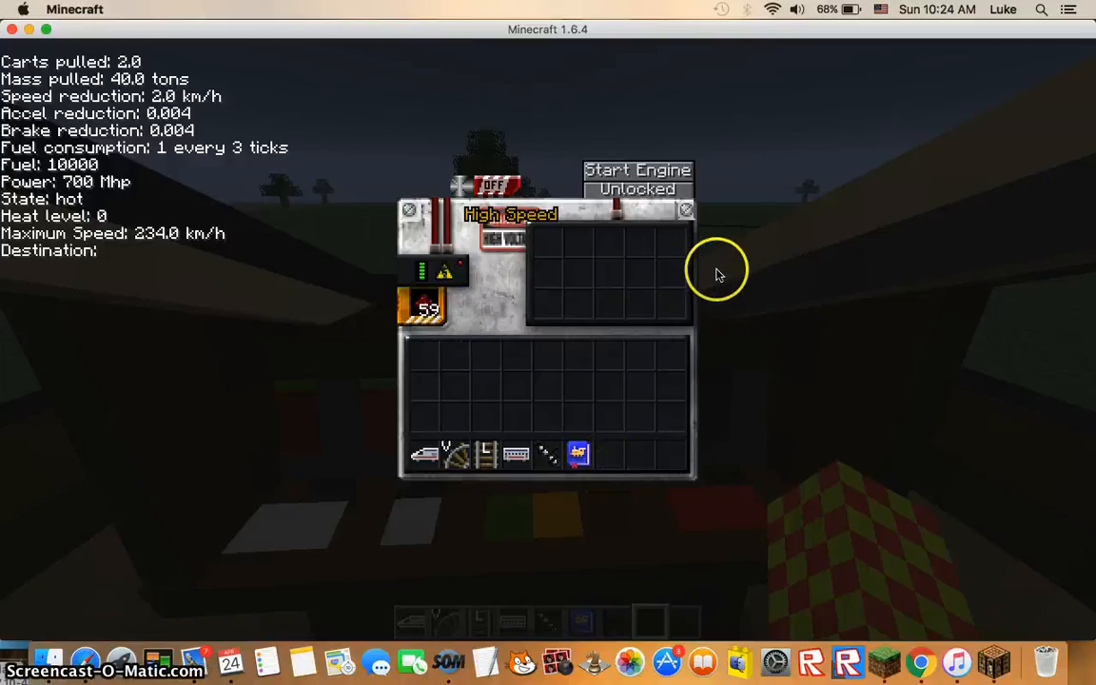
# Start the locomotive's engine, leave its panel and accelerate to about 86 km/h.
pyautogui.press('Escape')
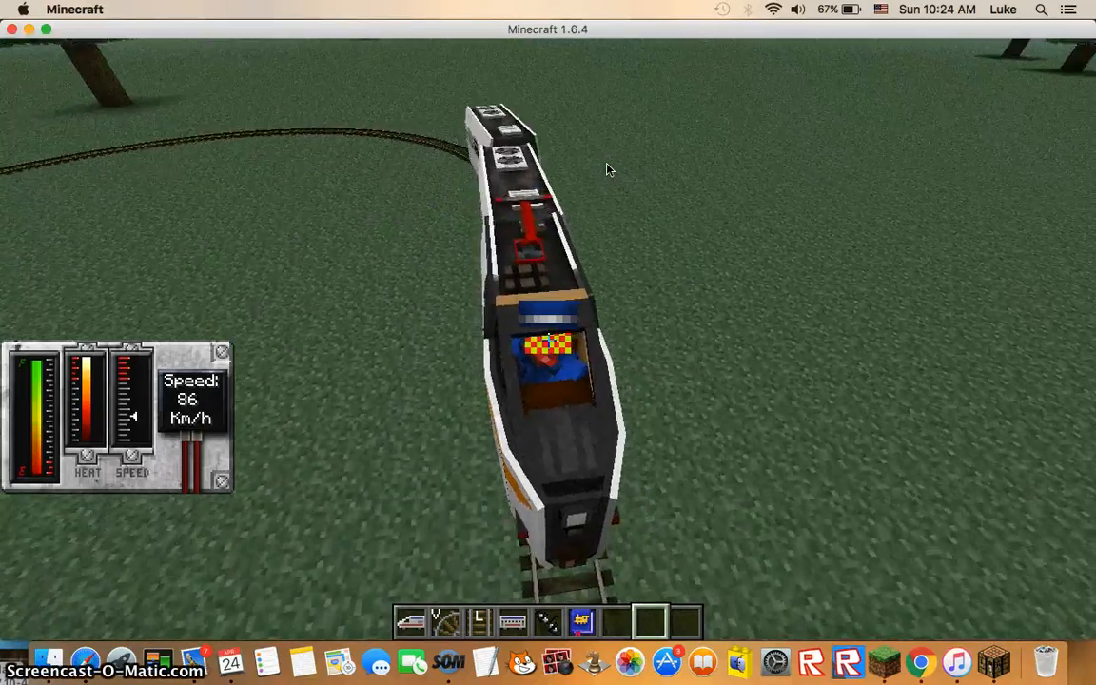
pyautogui.moveTo(609, 169)
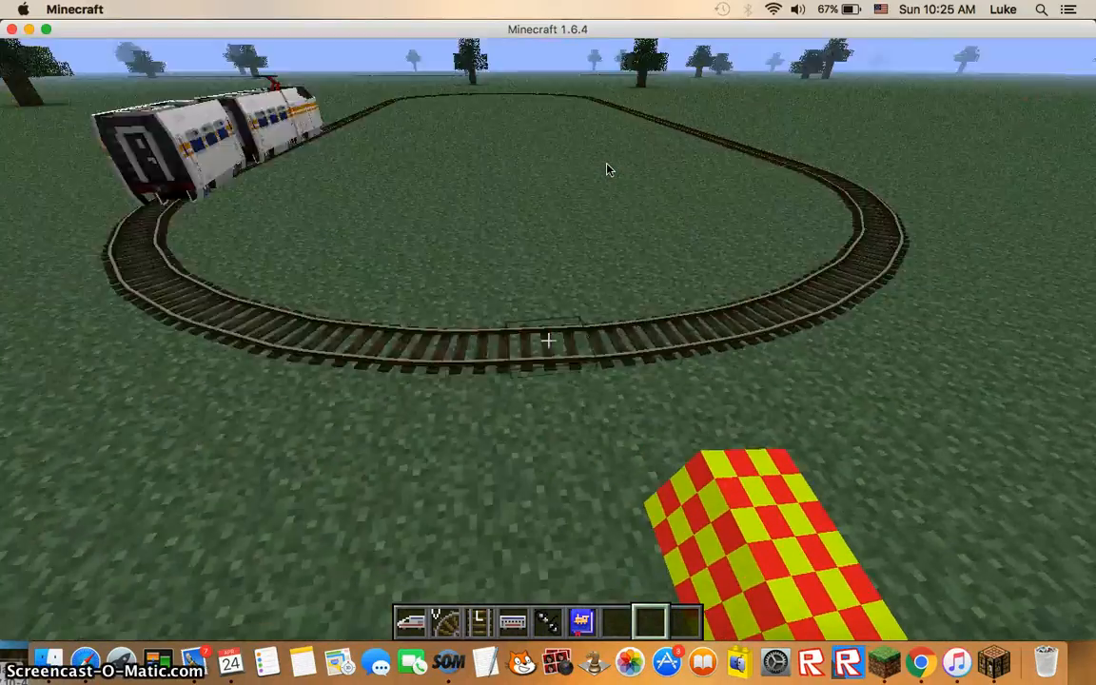
pyautogui.moveTo(609, 170)
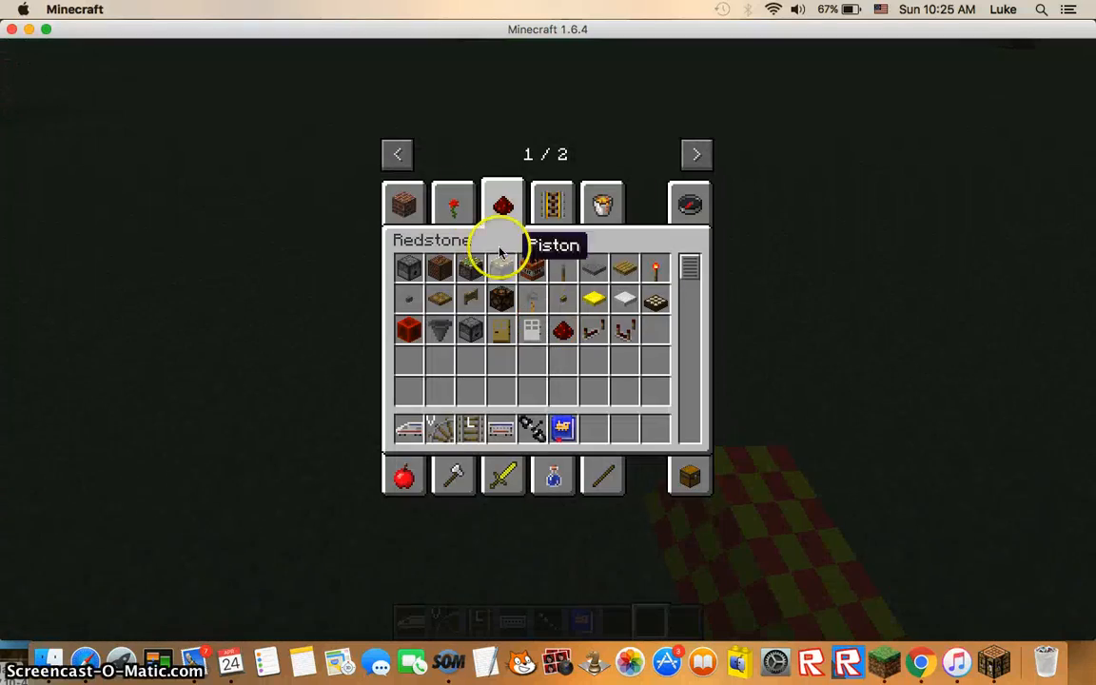
# Move the Zeppelin from the Traincraft tab to the hotbar, place it and board it.
pyautogui.click(697, 153)
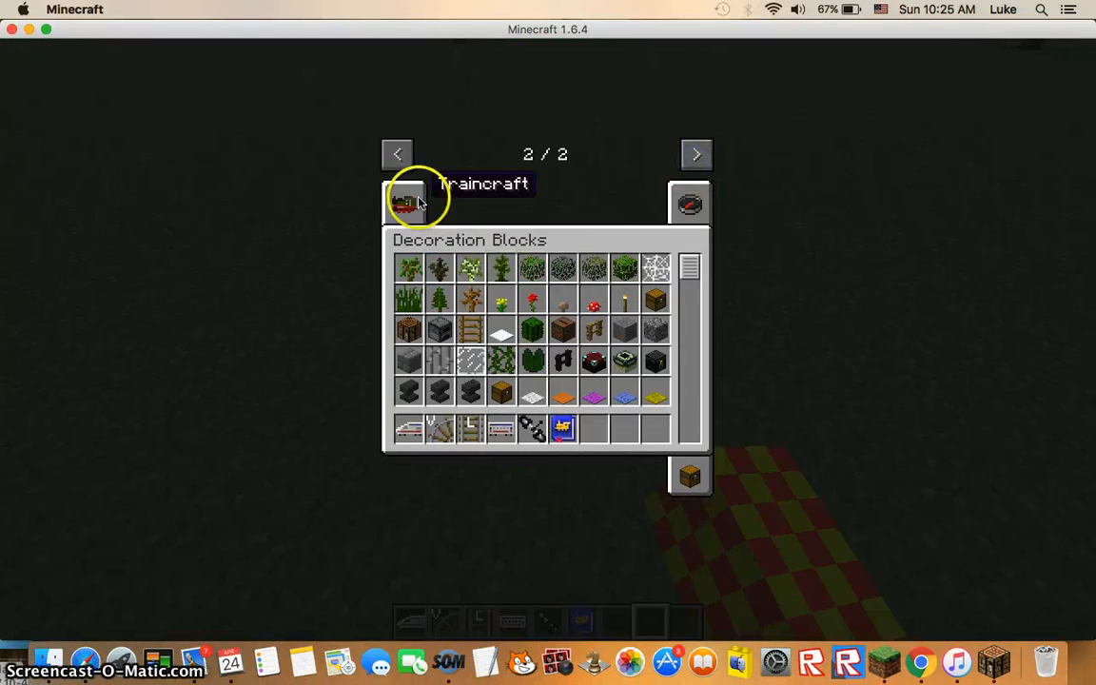
pyautogui.click(403, 201)
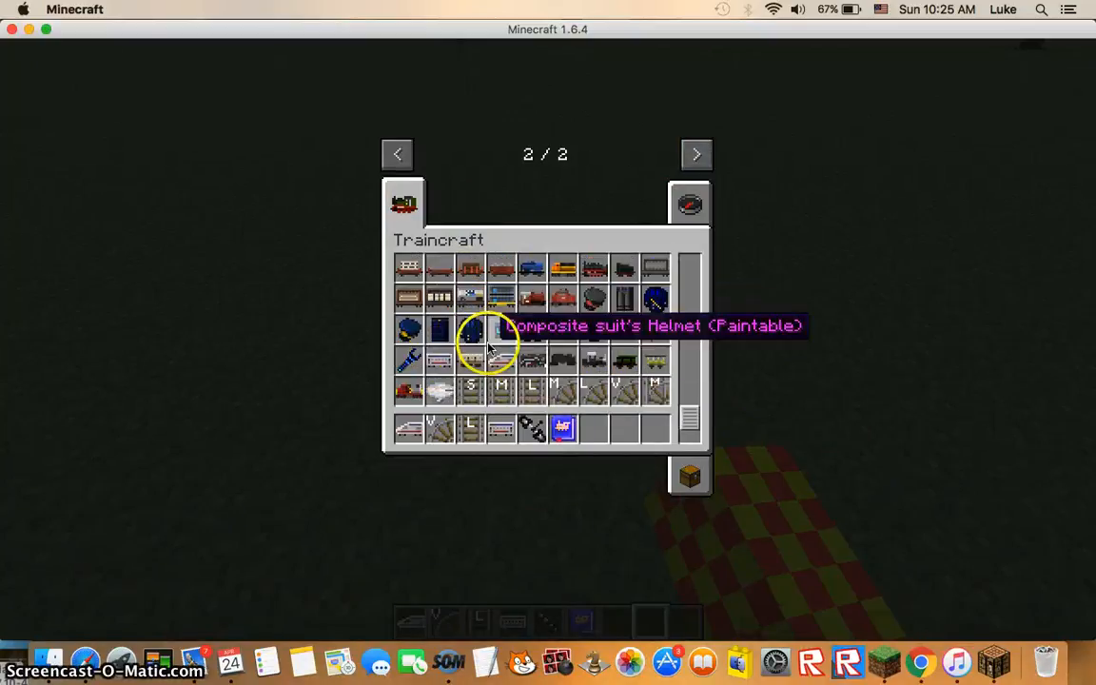
pyautogui.moveTo(588, 430)
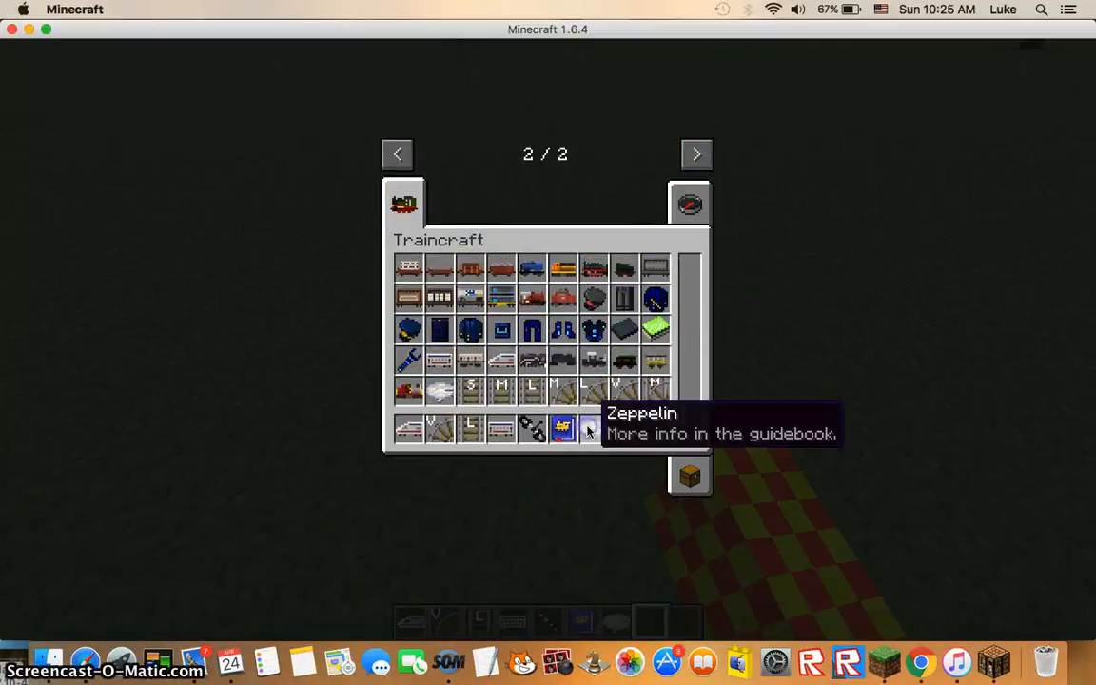
pyautogui.press('Escape')
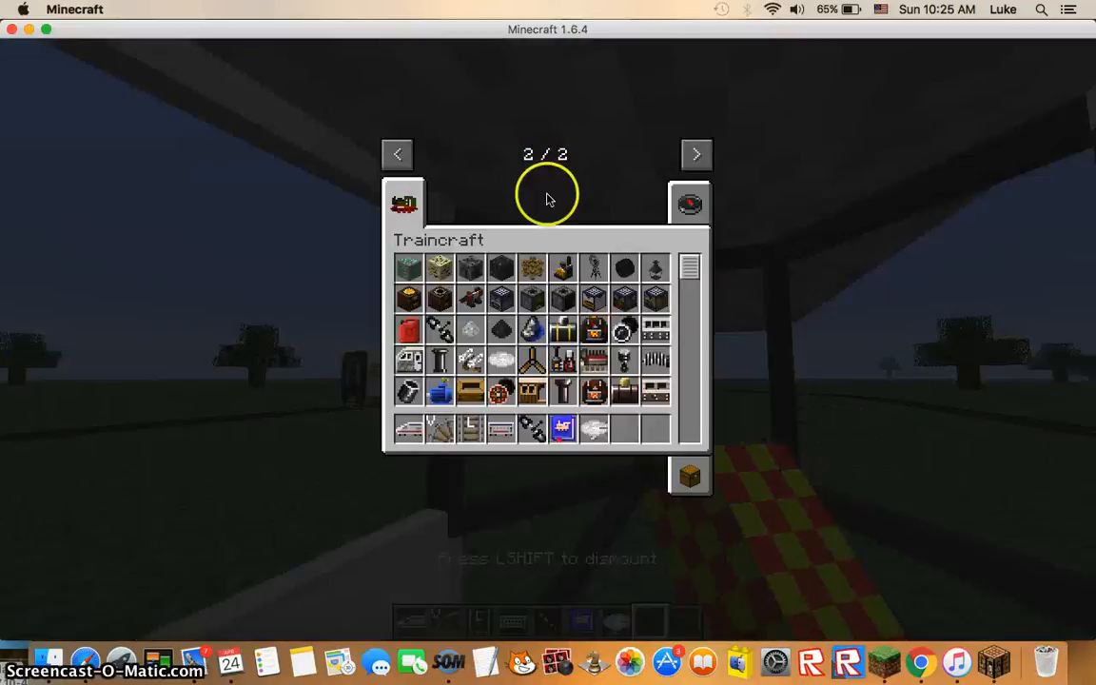
pyautogui.click(396, 154)
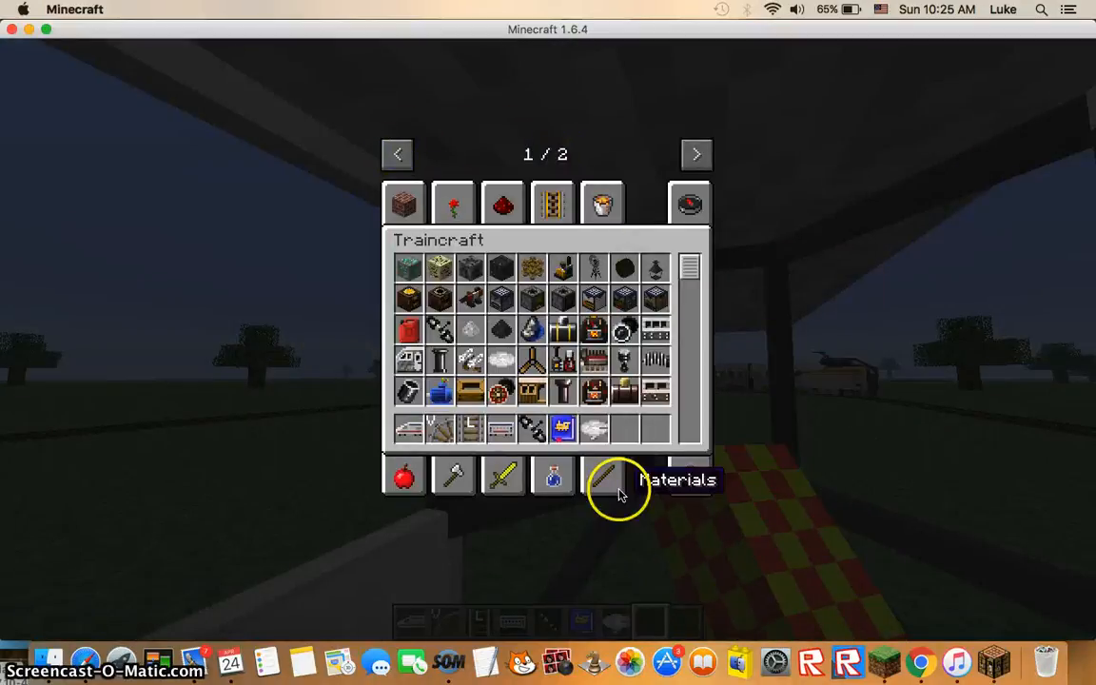
pyautogui.click(601, 476)
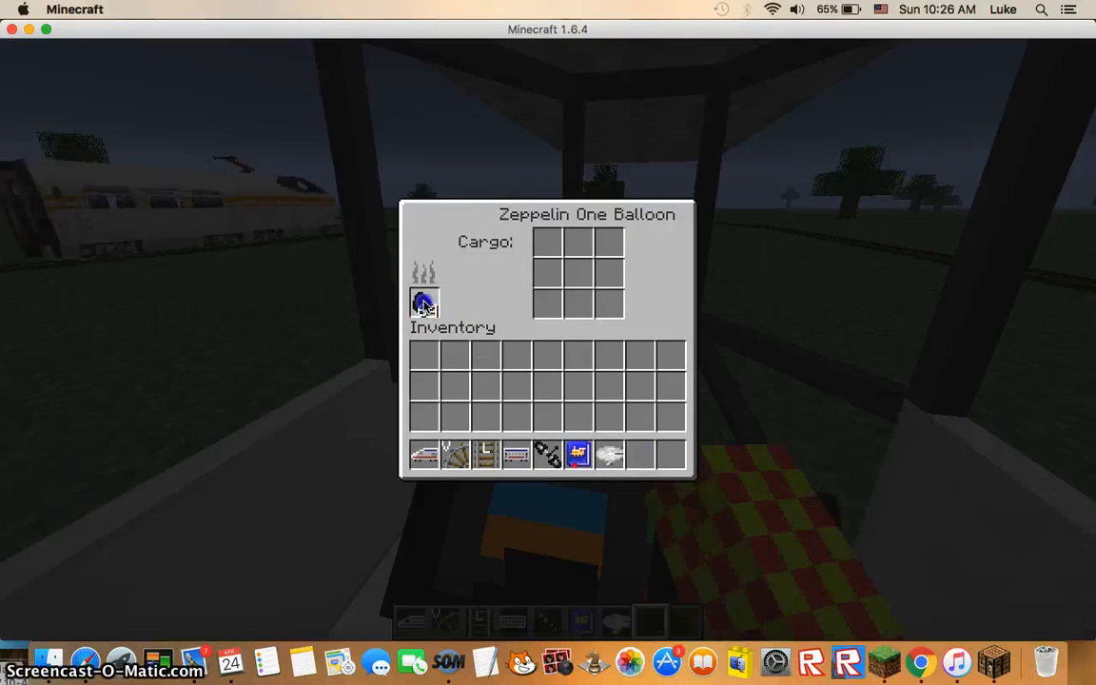
# Dismiss the zeppelin's cargo panel to ride it high above the grassland and oval track.
pyautogui.press('Escape')
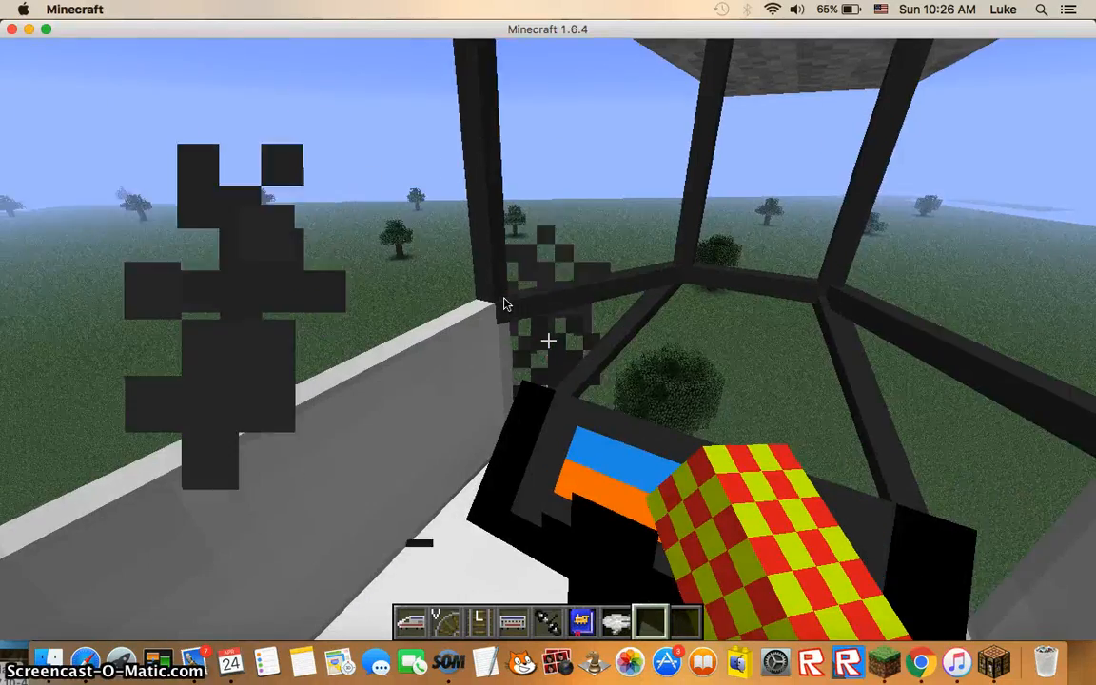
pyautogui.moveTo(506, 304)
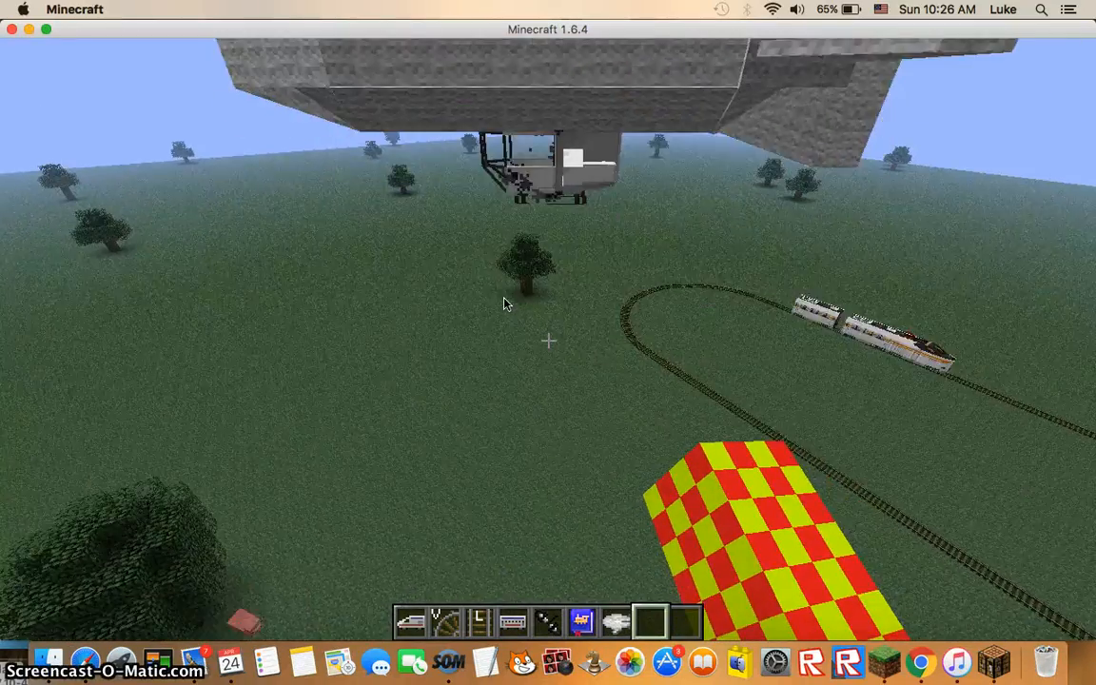
pyautogui.moveTo(505, 304)
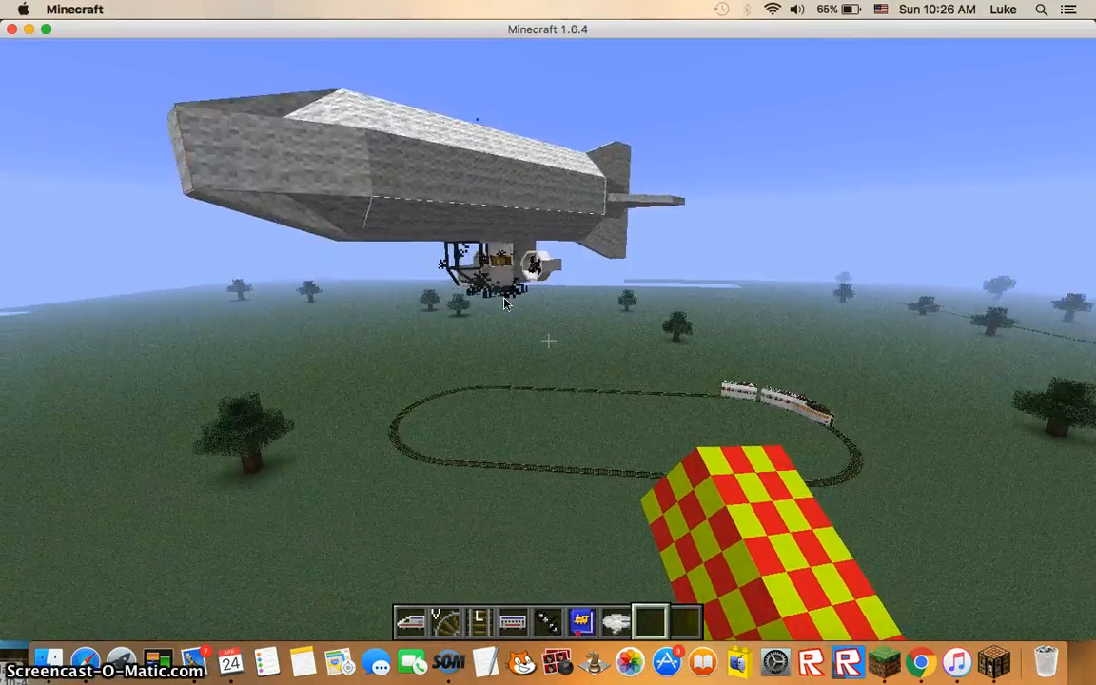
pyautogui.moveTo(505, 302)
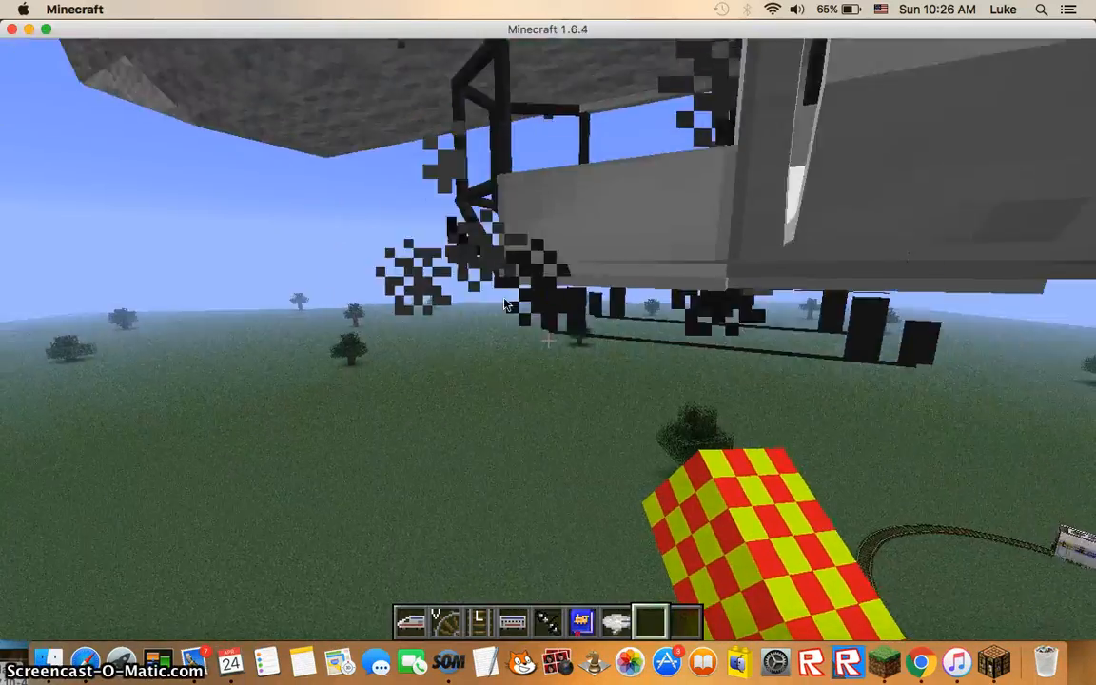
pyautogui.moveTo(506, 304)
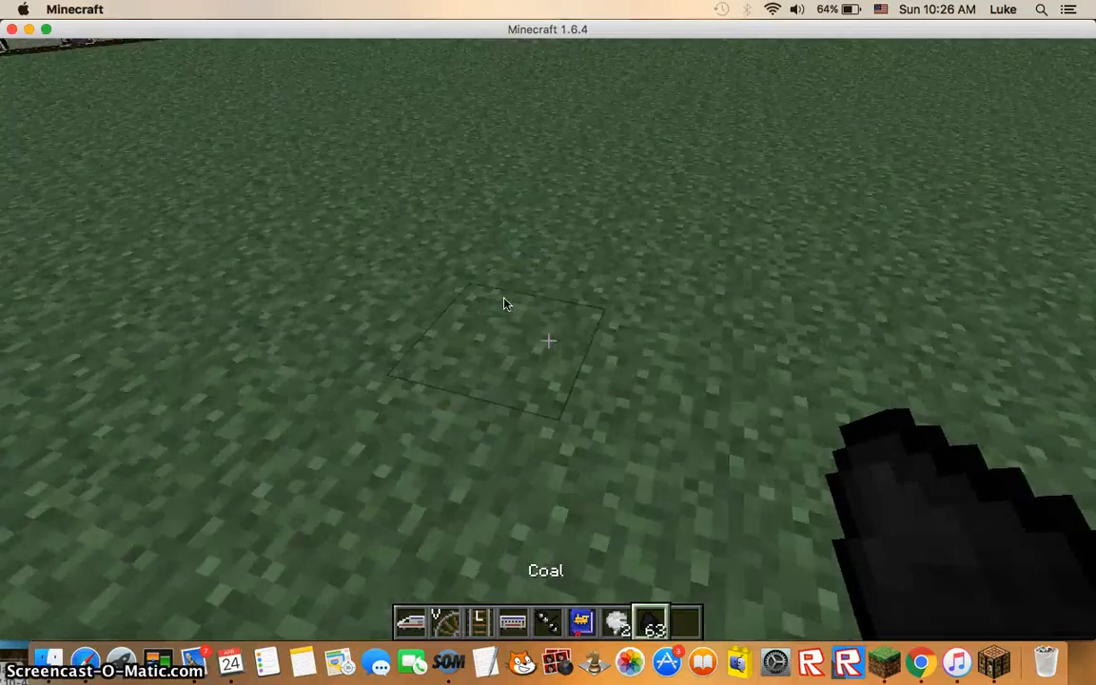
# Bring up the inventory after leaving the zeppelin to take a stack of coal.
pyautogui.press('e')
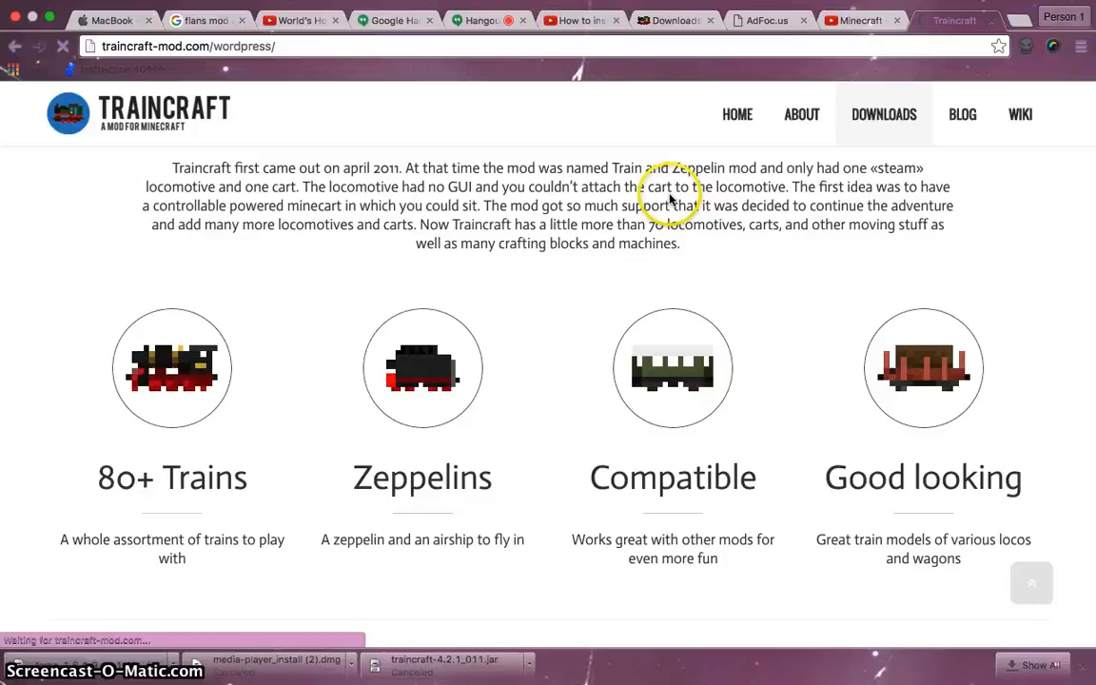
# Go to the Traincraft Downloads page and locate the V4.2.1 release for Minecraft 1.6.4.
pyautogui.click(883, 114)
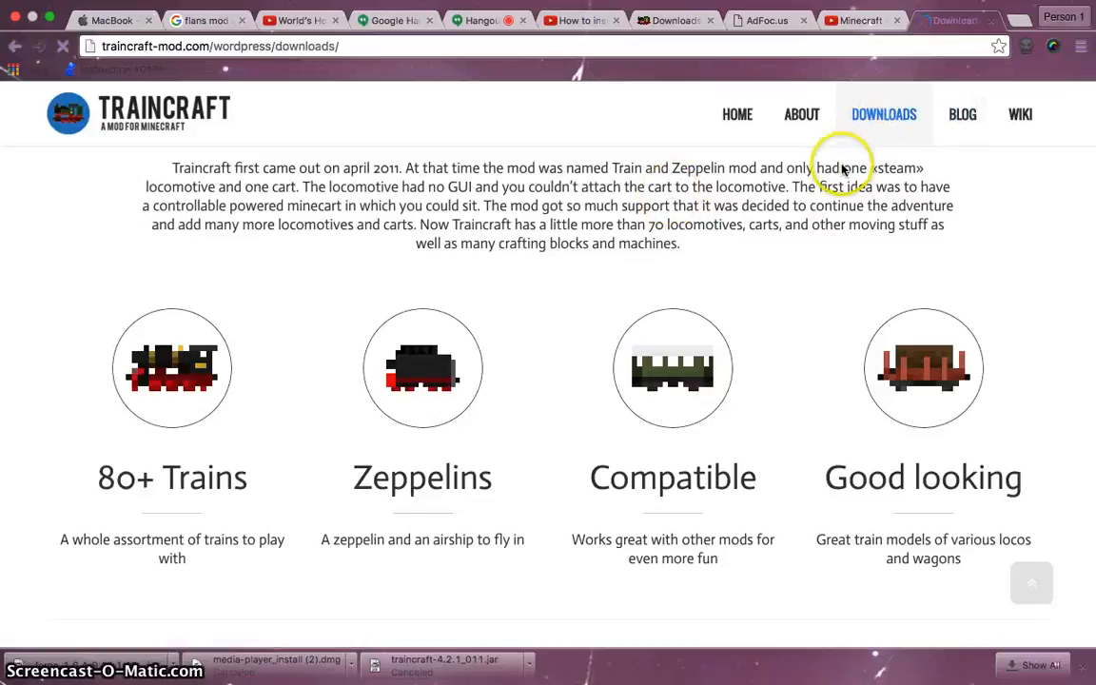
pyautogui.moveTo(923, 129)
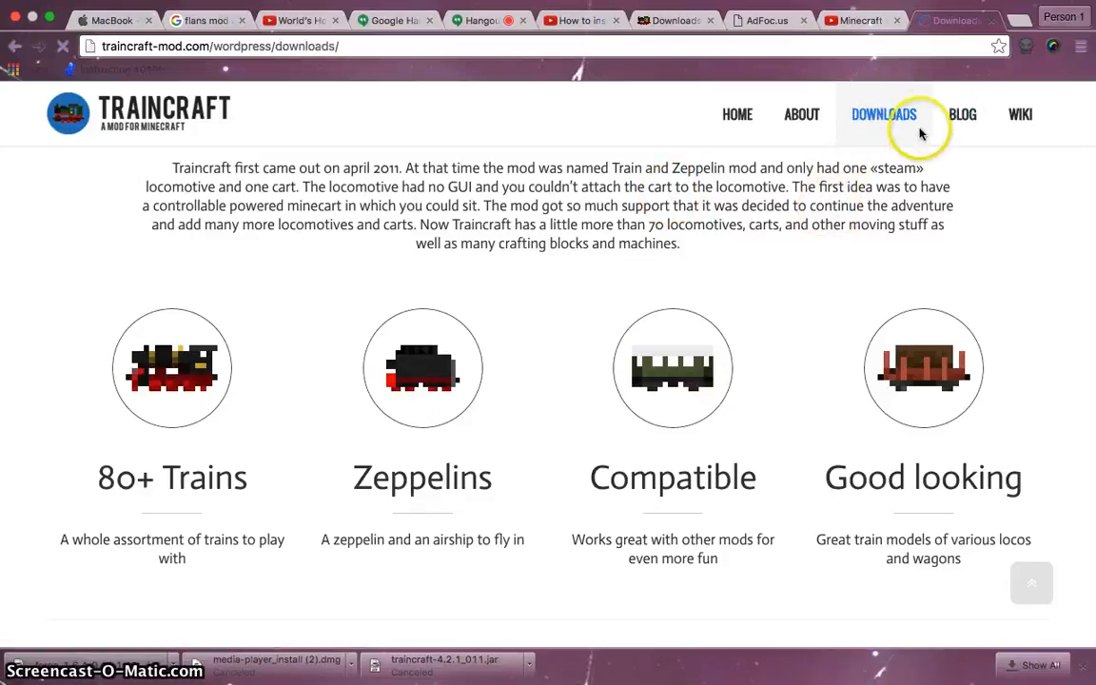
pyautogui.click(883, 115)
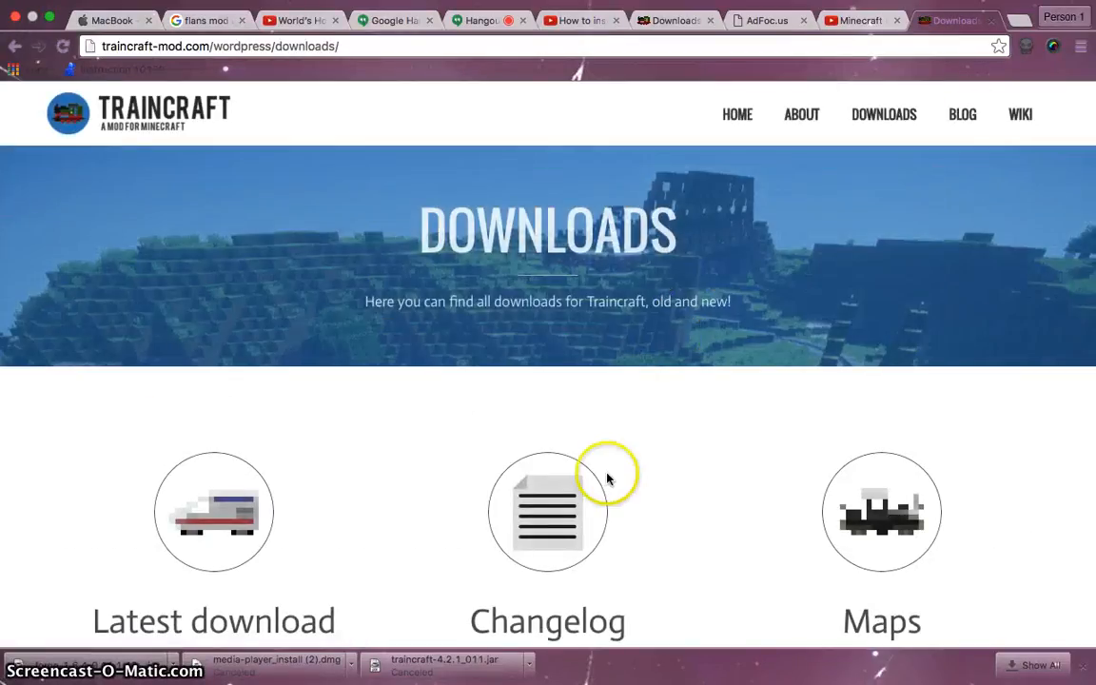
pyautogui.scroll(-3)
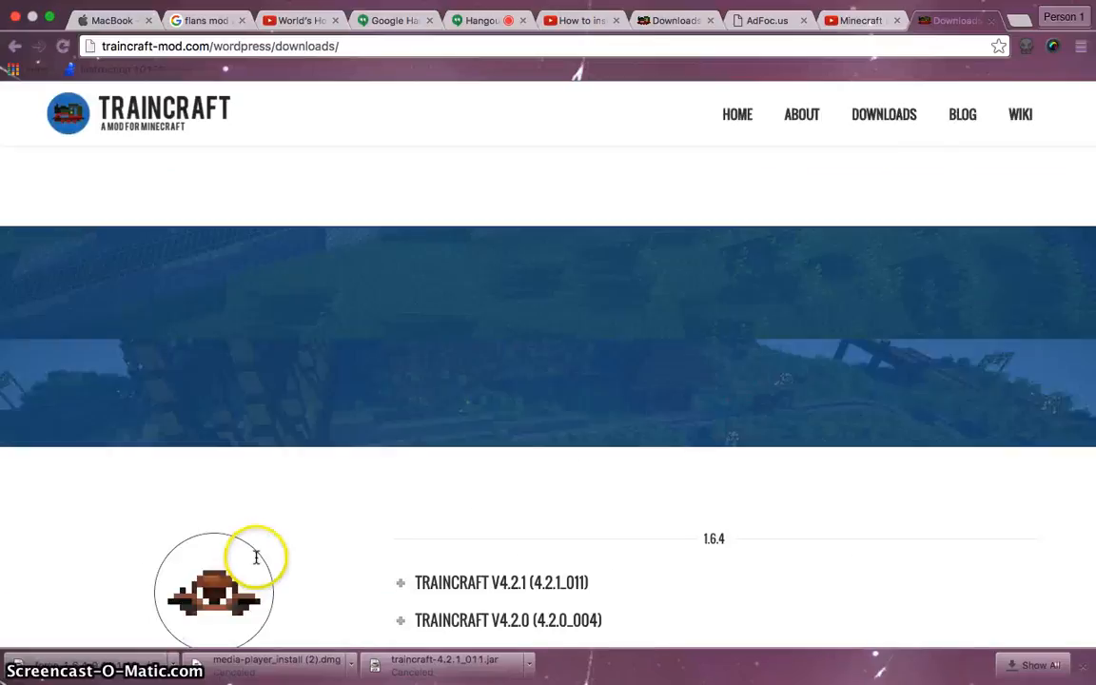
pyautogui.scroll(3)
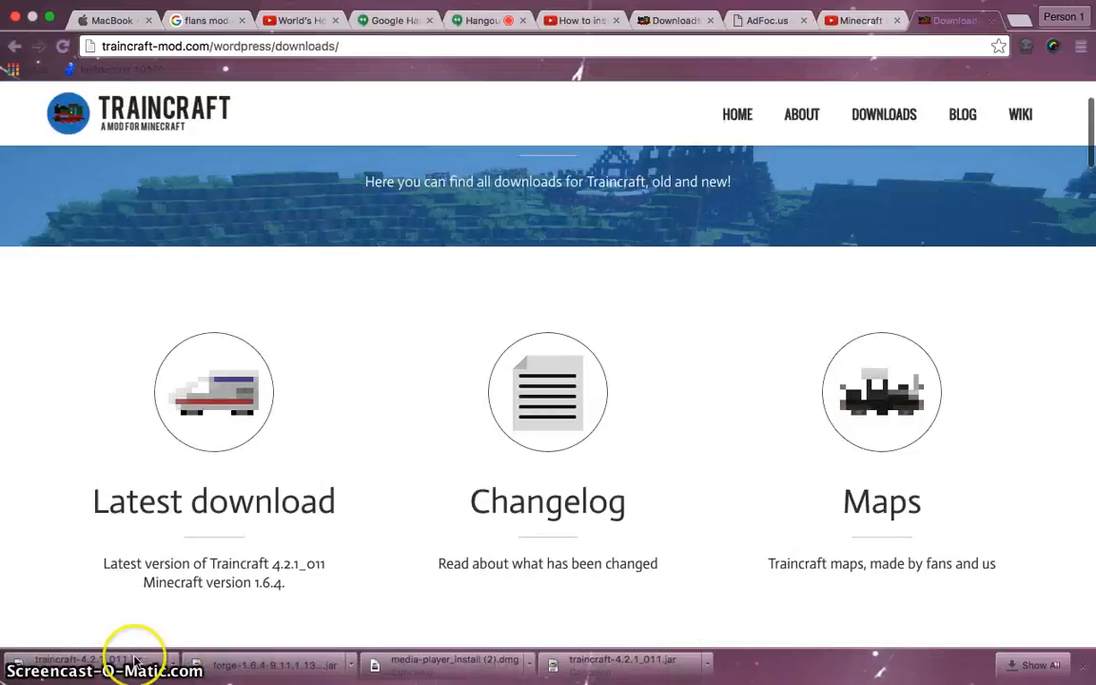
pyautogui.moveTo(228, 662)
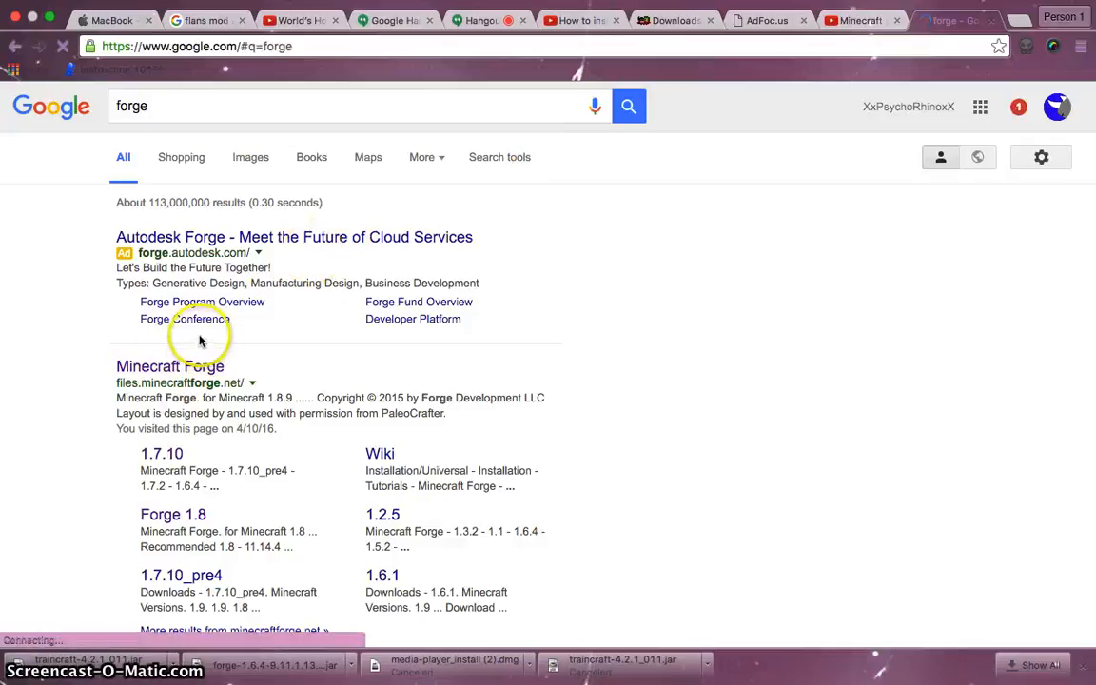
# Reach the Minecraft Forge downloads site from Google and show the downloaded file in Finder.
pyautogui.click(169, 366)
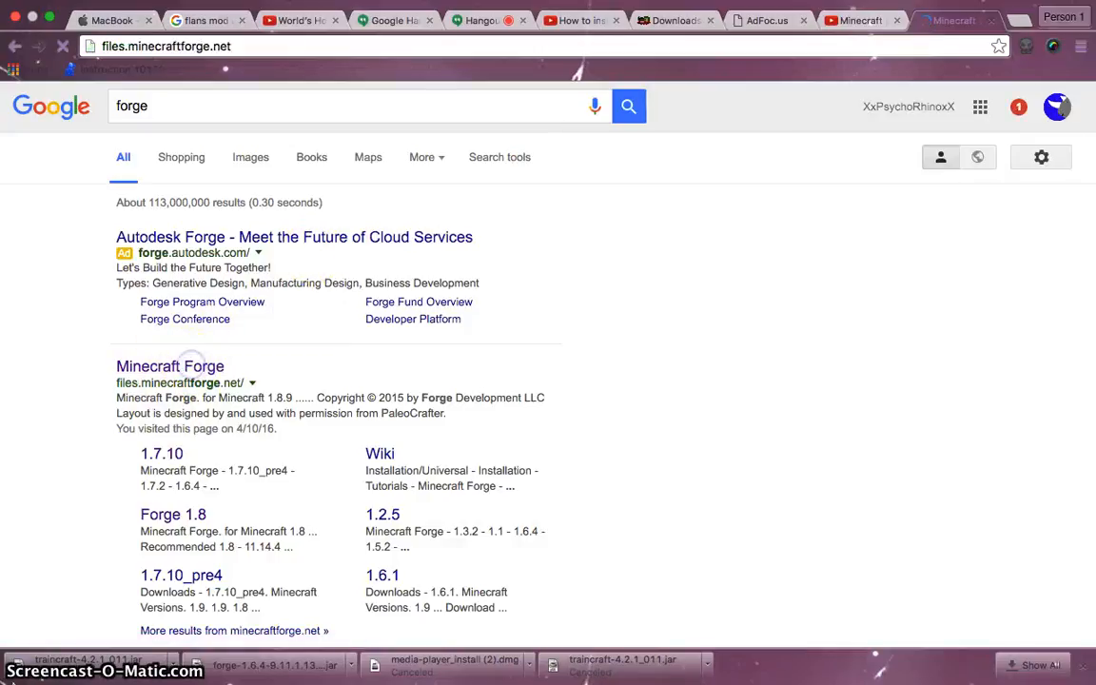
pyautogui.click(169, 366)
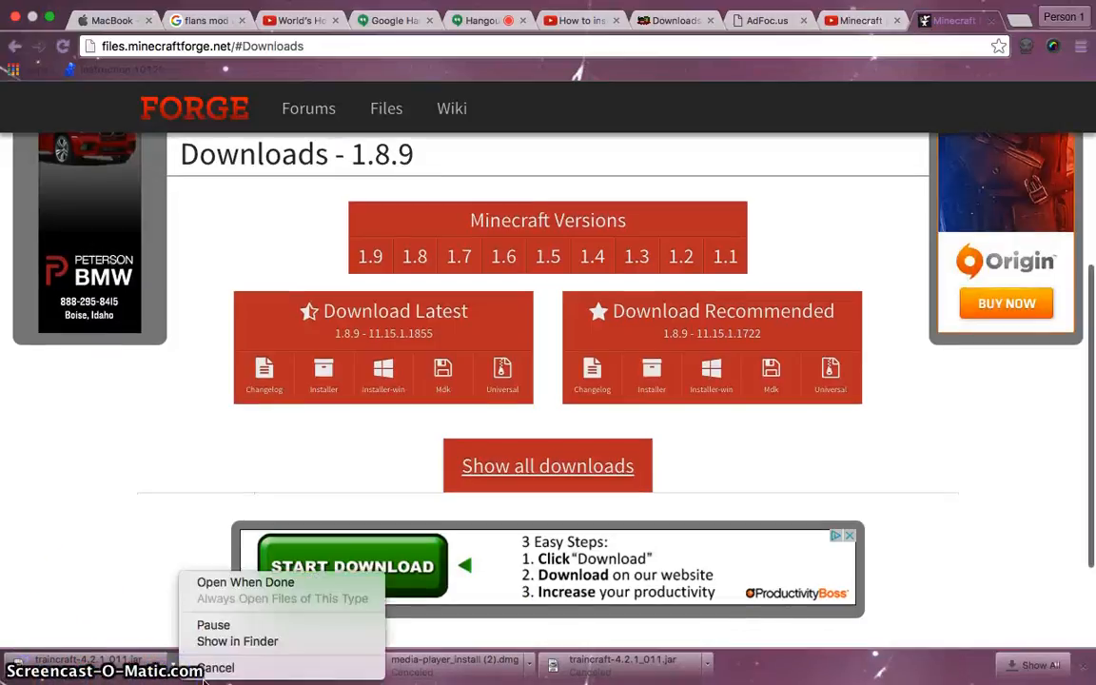
pyautogui.click(217, 666)
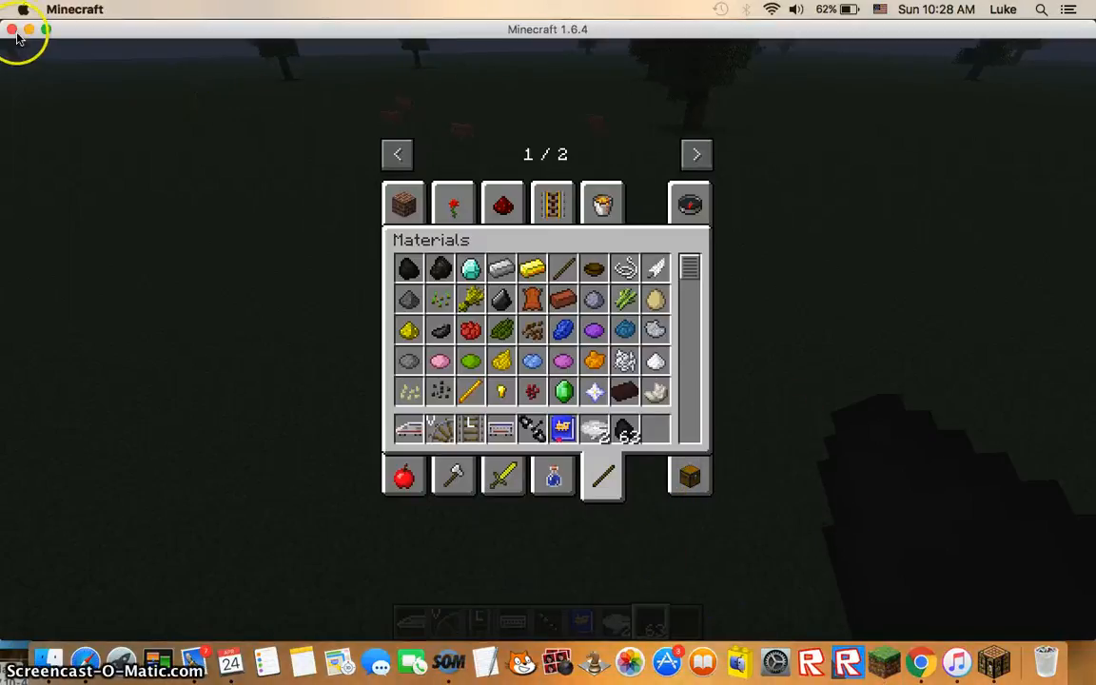
pyautogui.moveTo(67, 19)
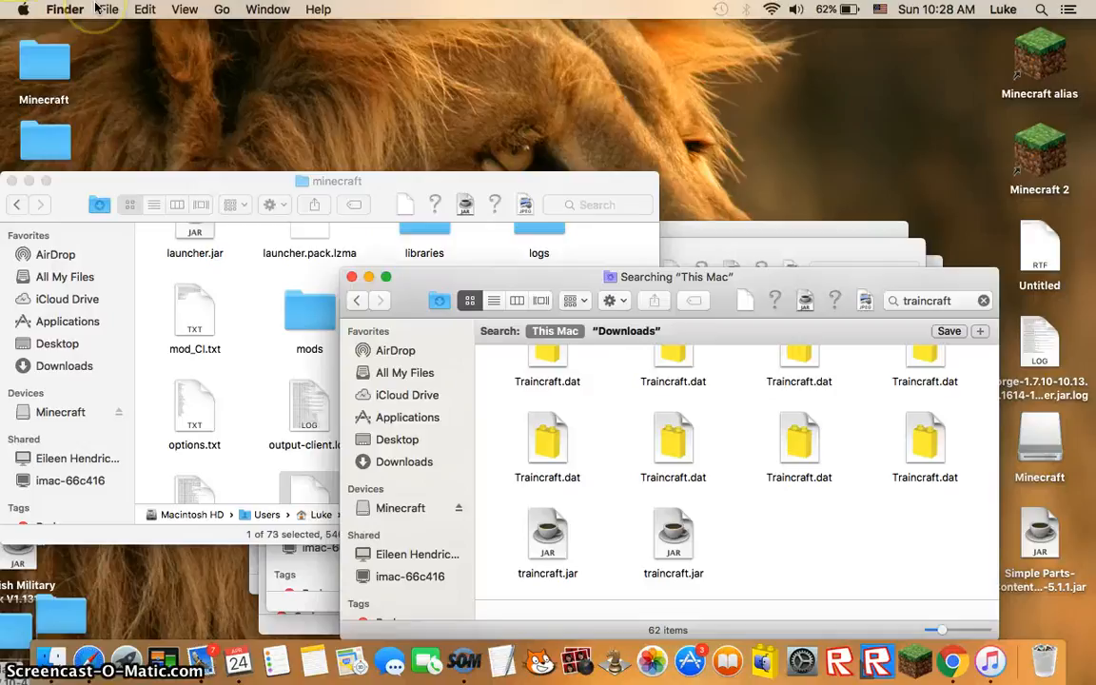
pyautogui.moveTo(837, 608)
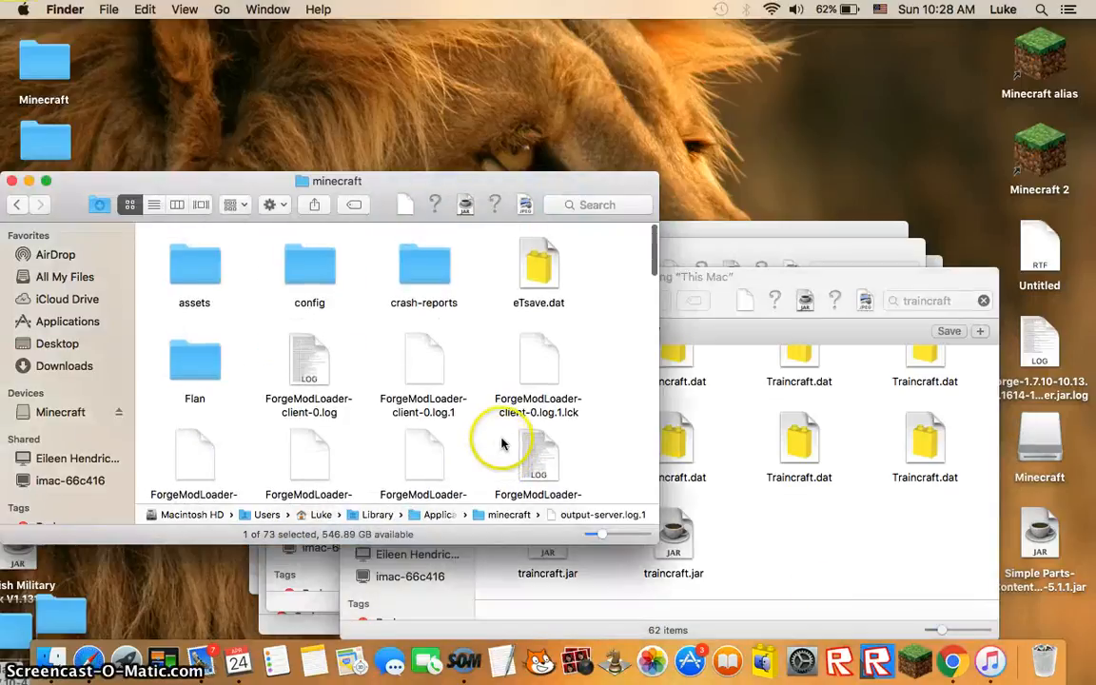
# Jump via Go to Folder to ~/library/application support/minecraft/ where the mods folder lives.
pyautogui.scroll(-3)
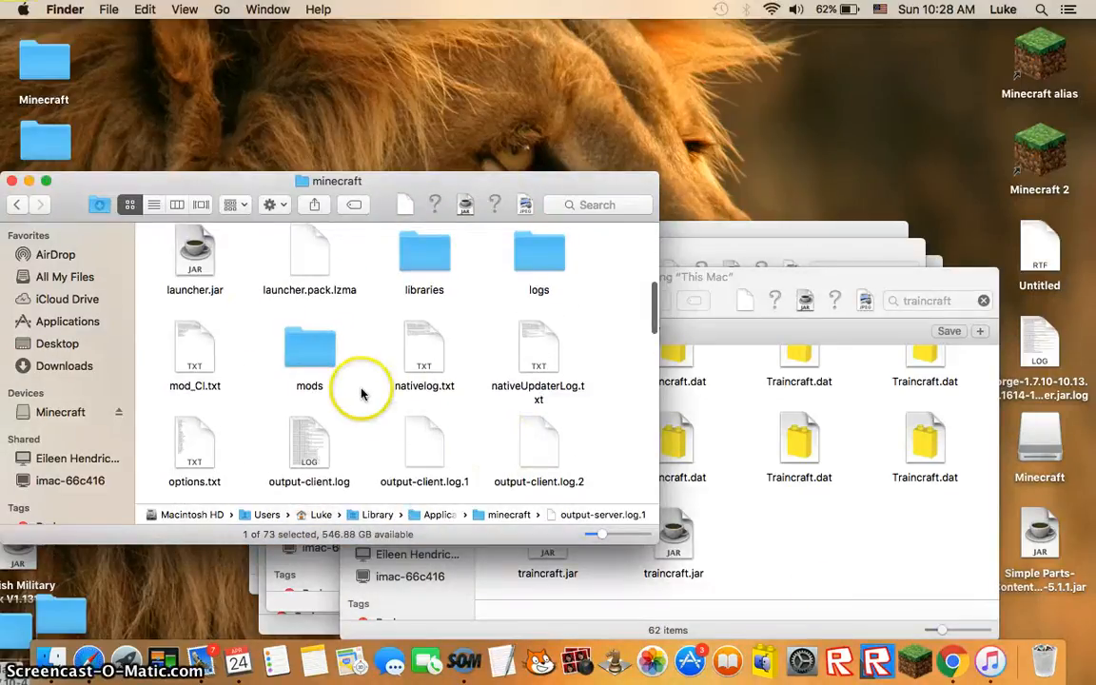
pyautogui.click(221, 9)
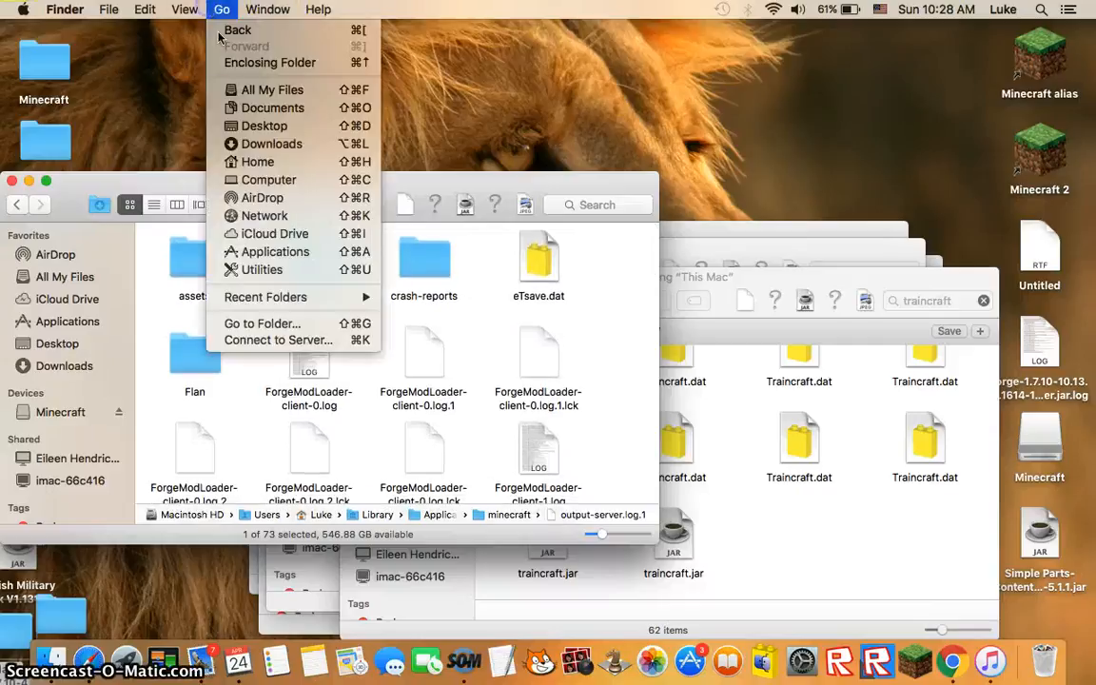
pyautogui.click(263, 323)
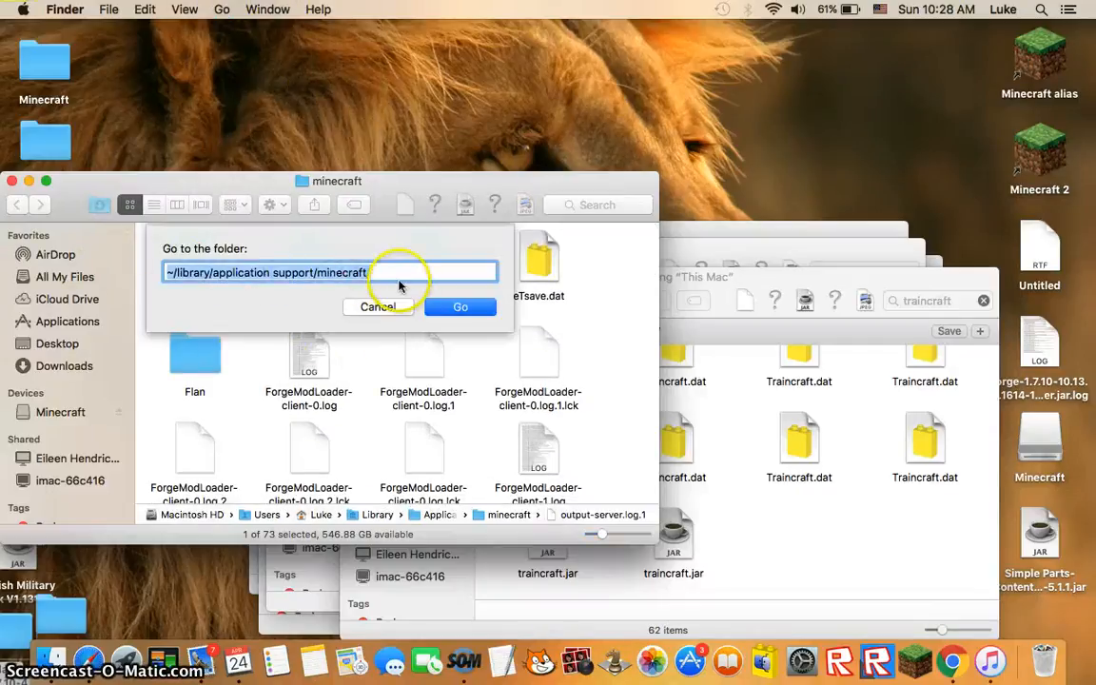
pyautogui.write('/')
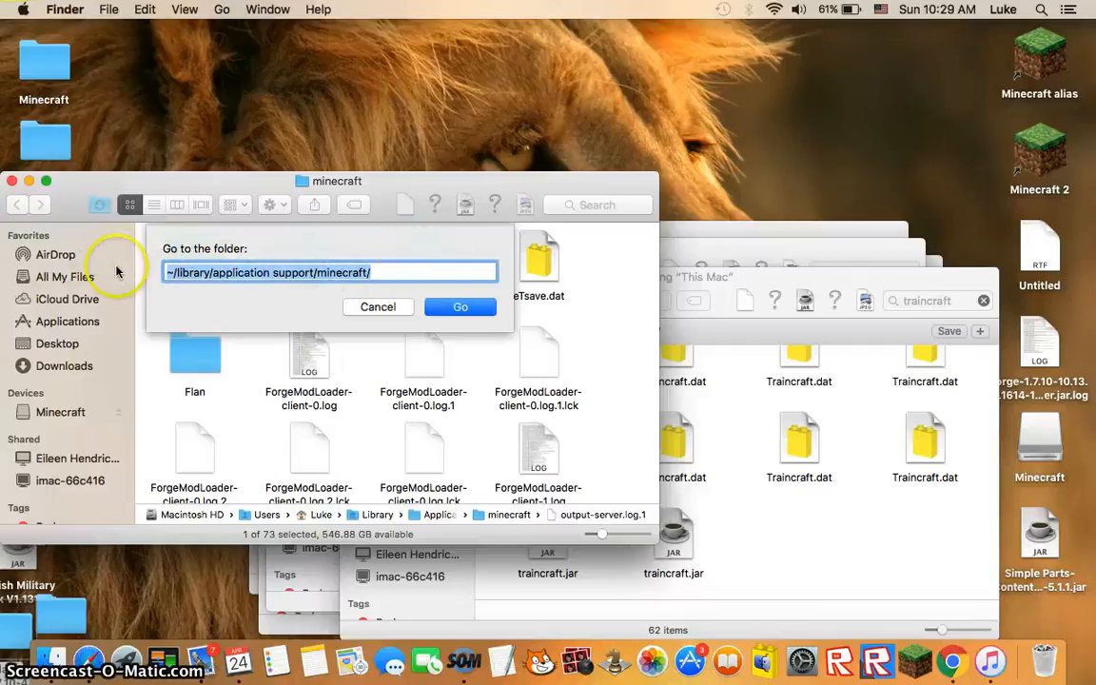
pyautogui.click(460, 306)
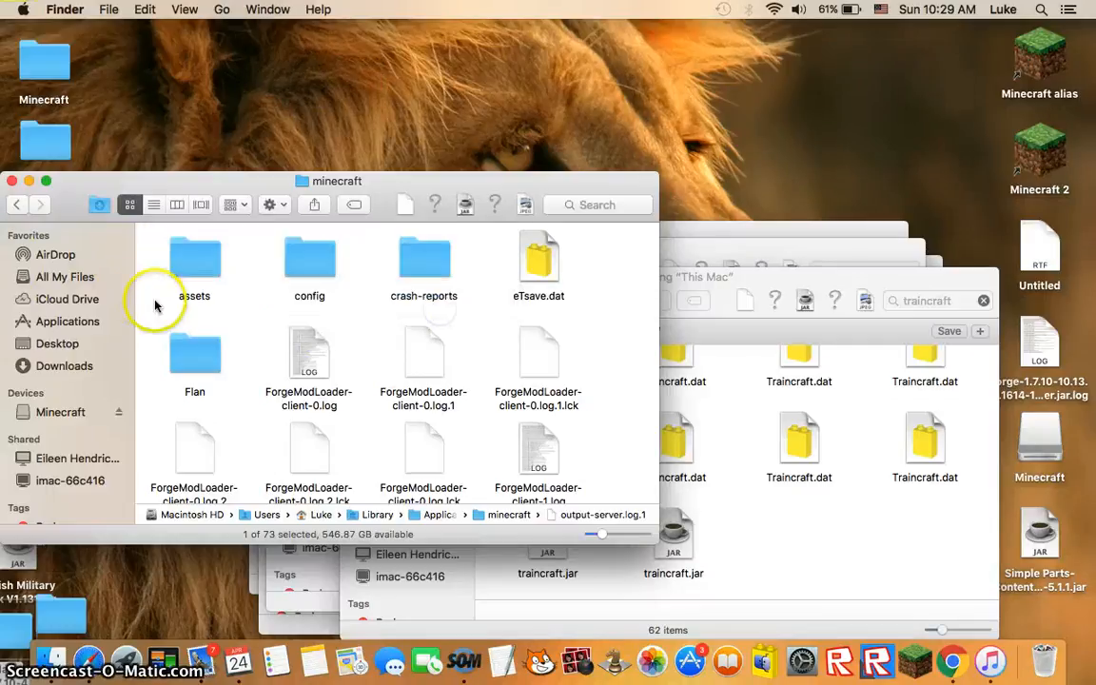
pyautogui.scroll(-3)
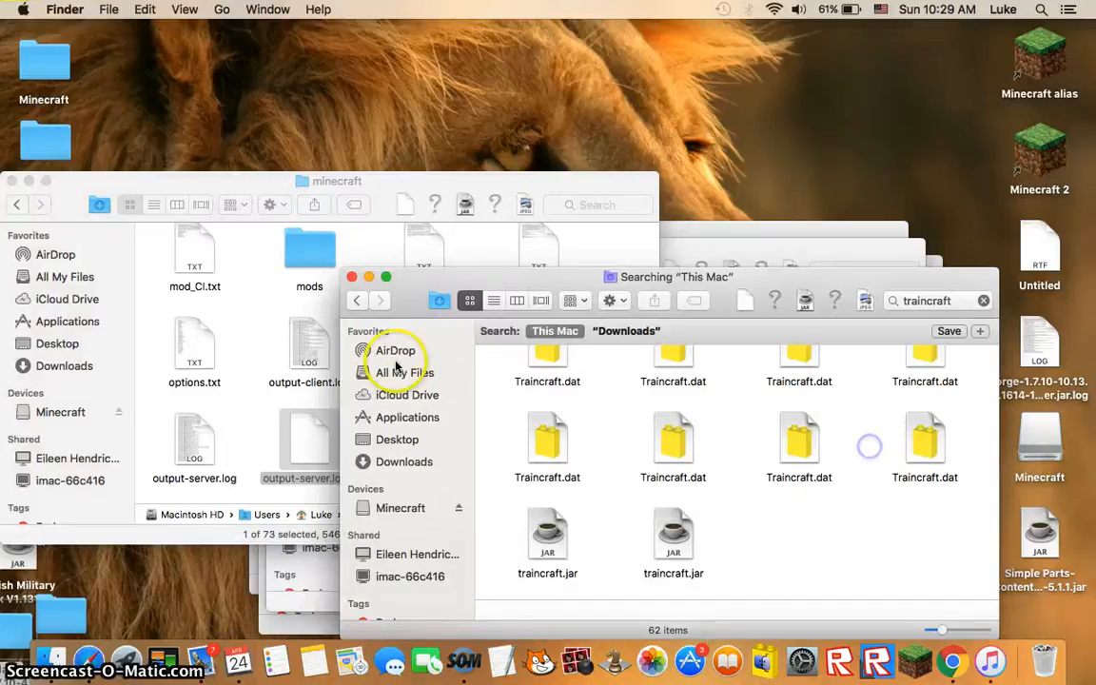
pyautogui.moveTo(818, 347)
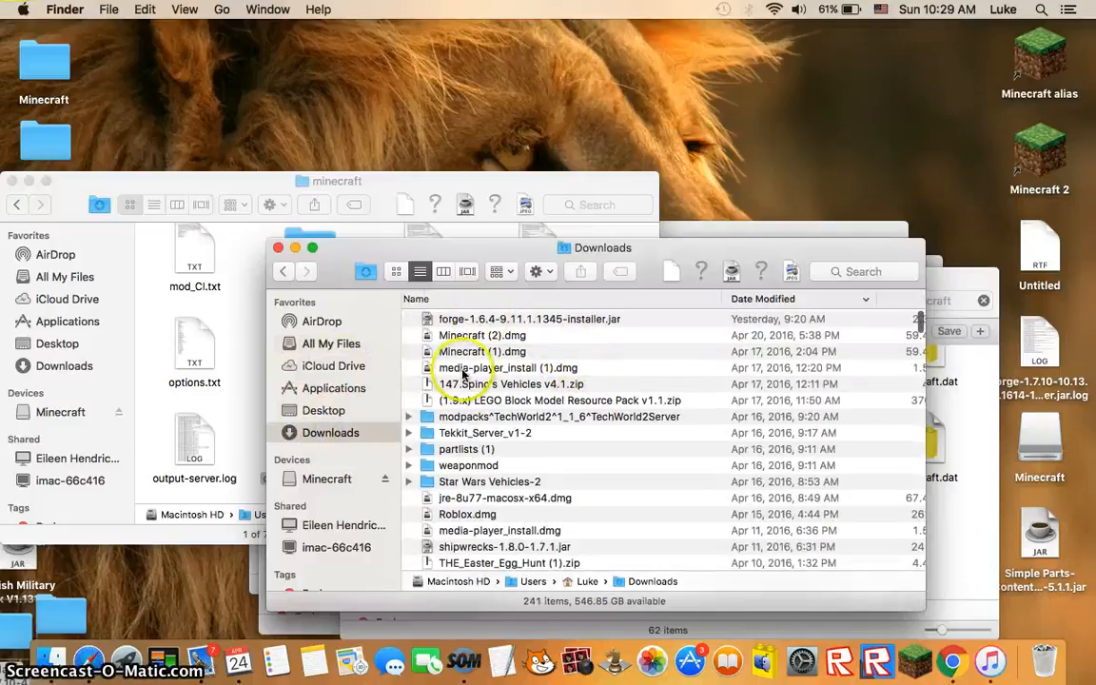
# Browse the Downloads folder window listing the jar, dmg and zip files.
pyautogui.scroll(-3)
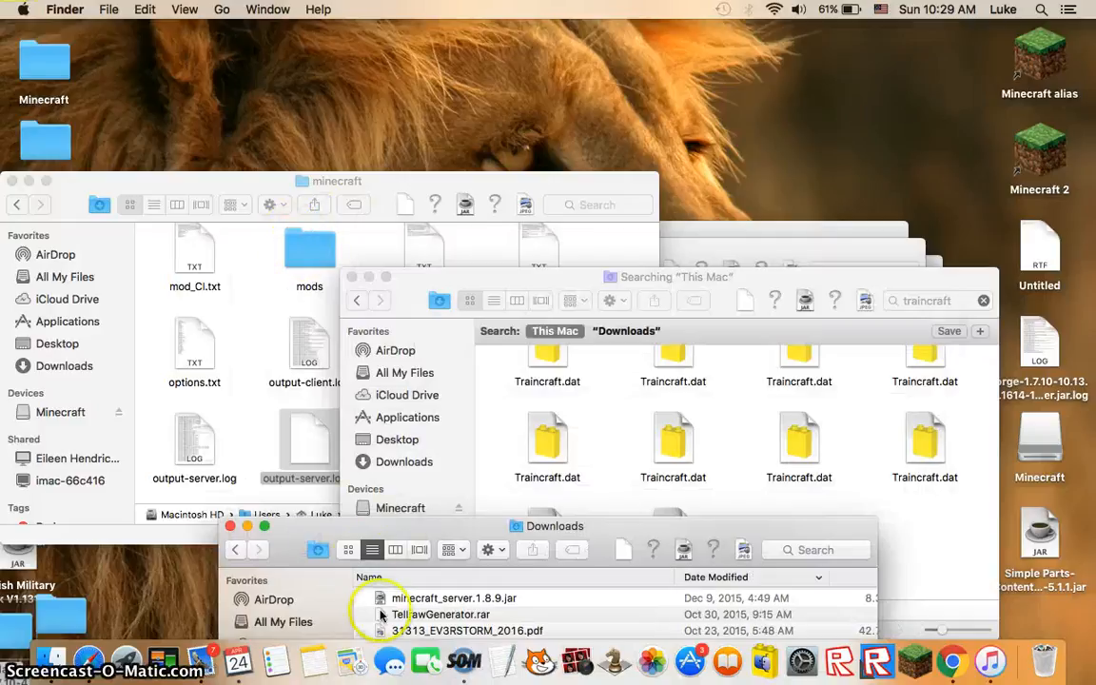
pyautogui.moveTo(912, 575)
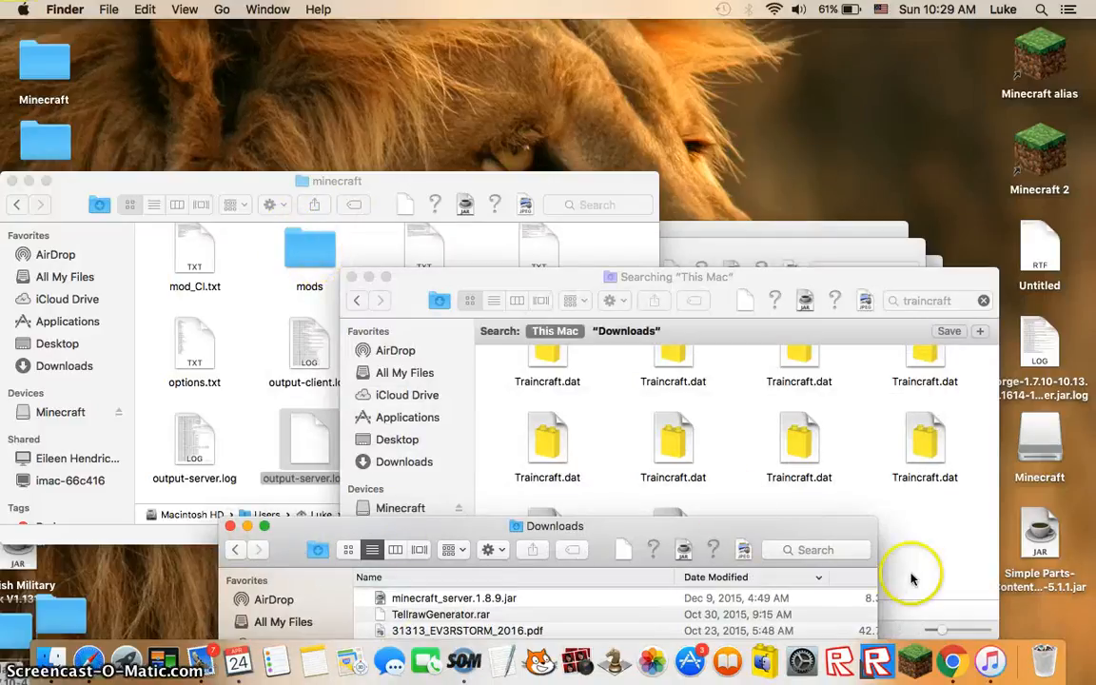
pyautogui.moveTo(904, 449)
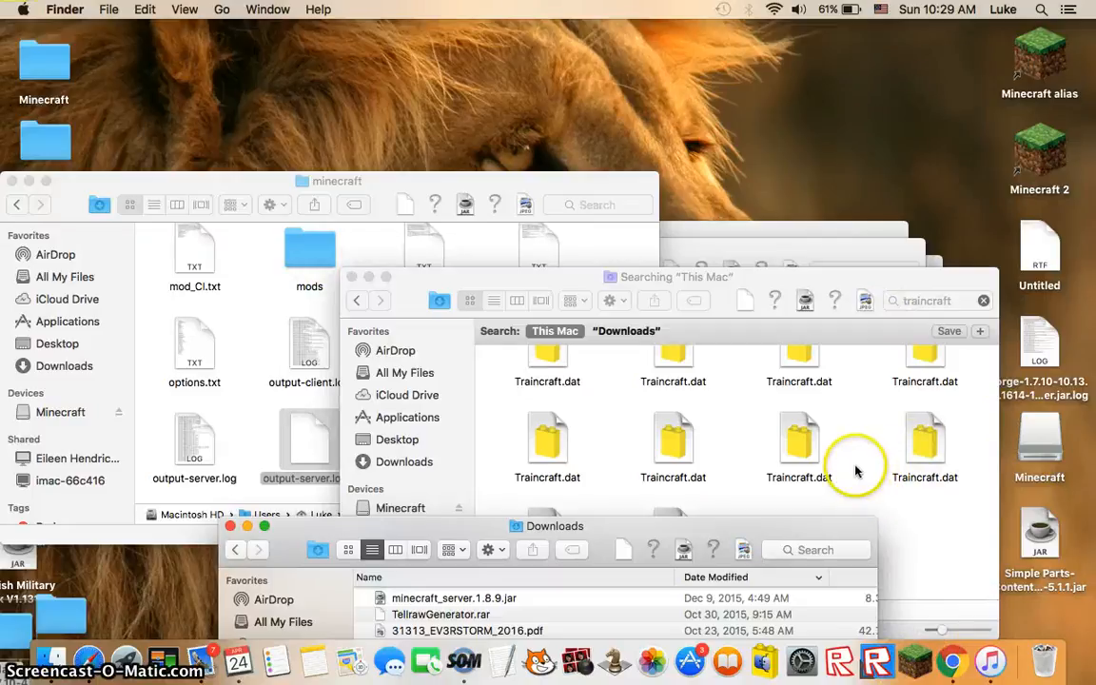
pyautogui.moveTo(917, 657)
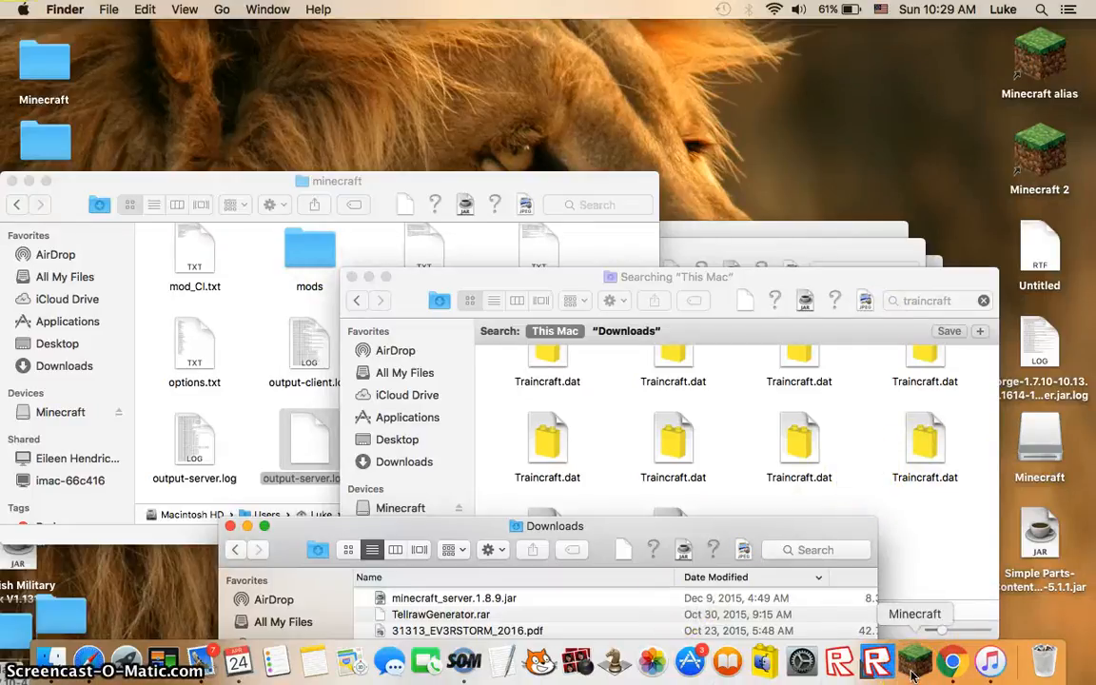
pyautogui.moveTo(861, 597)
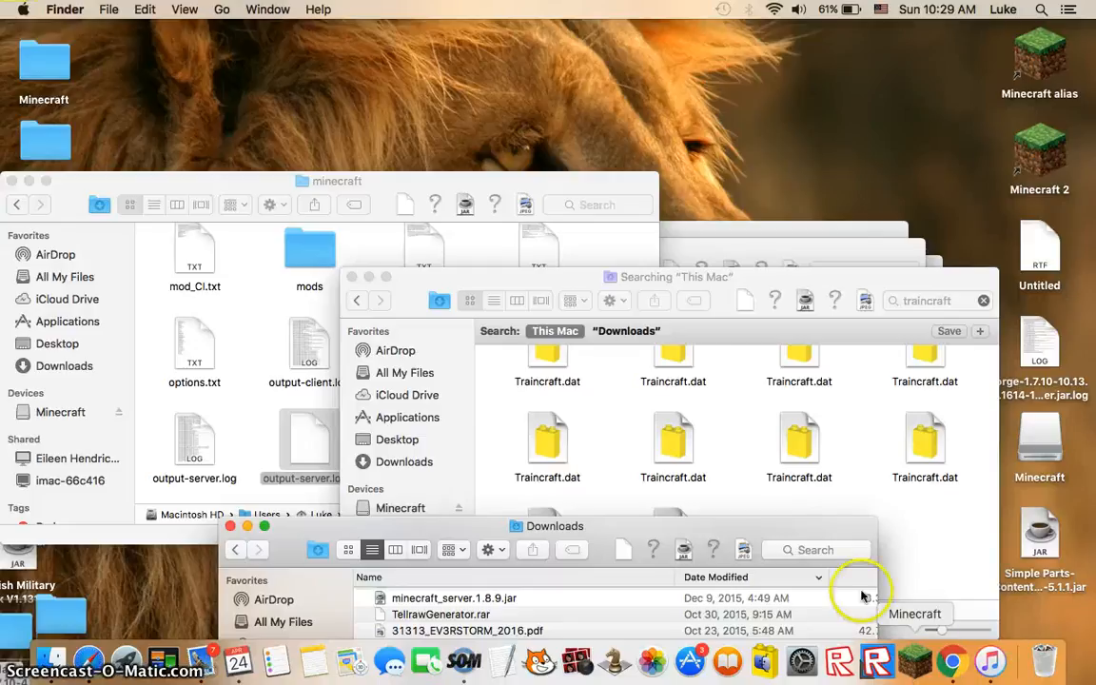
pyautogui.moveTo(826, 491)
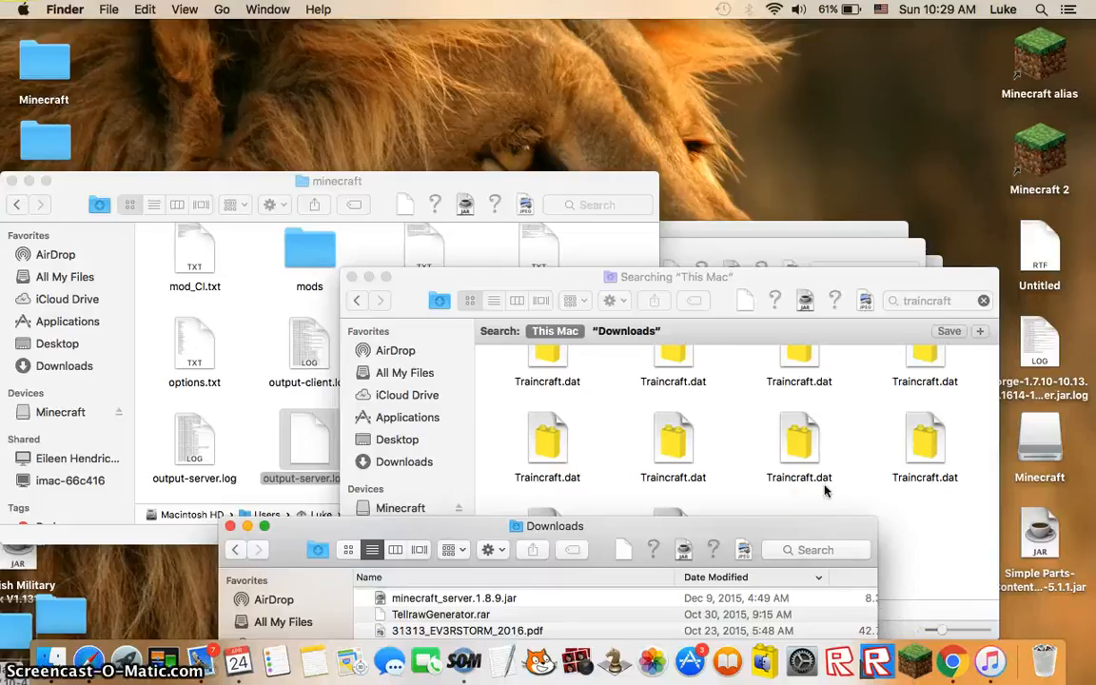